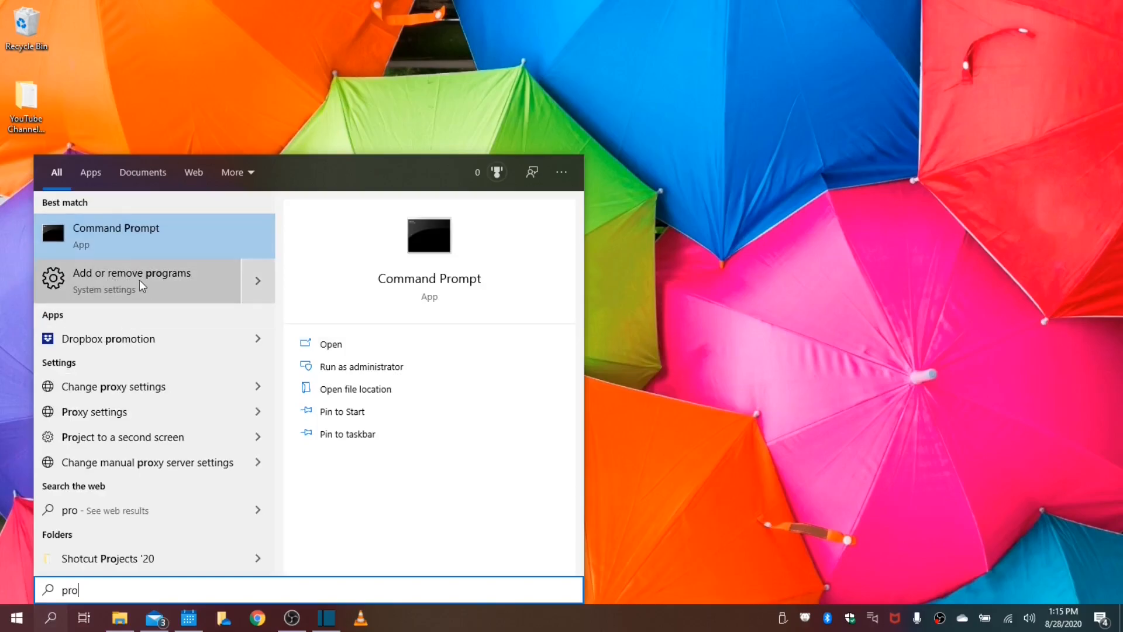
Open 'Add or remove programs' from the Start search results.
{"action": "left_click", "coordinate": [132, 280]}
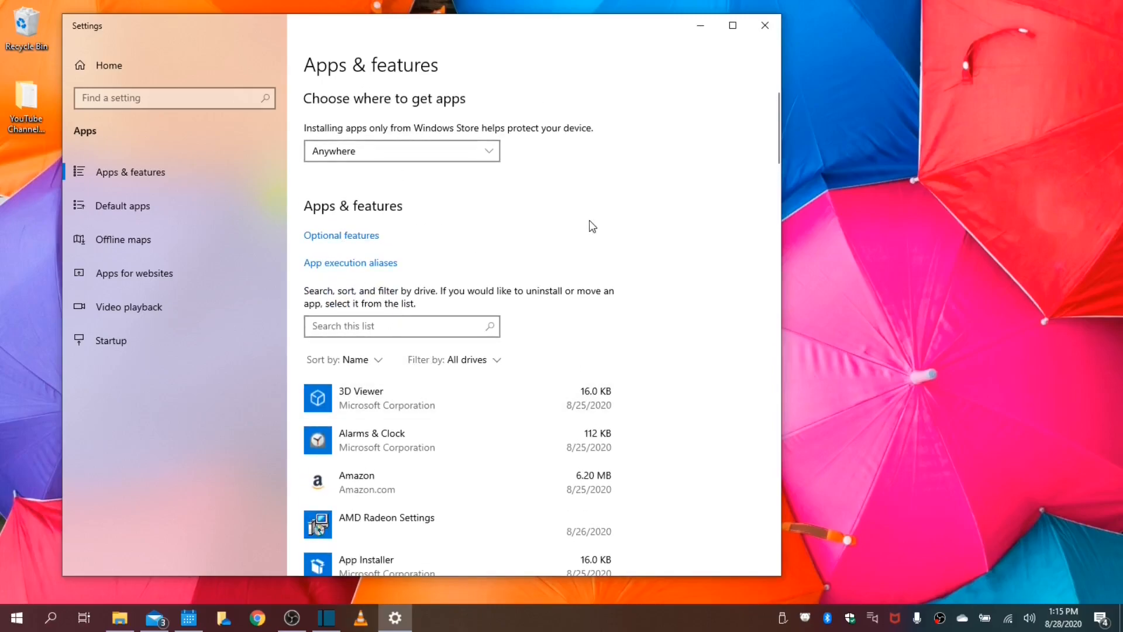
Uninstall the Booking.com app from Apps & features.
{"action": "scroll", "scroll_direction": "down", "scroll_amount": 3}
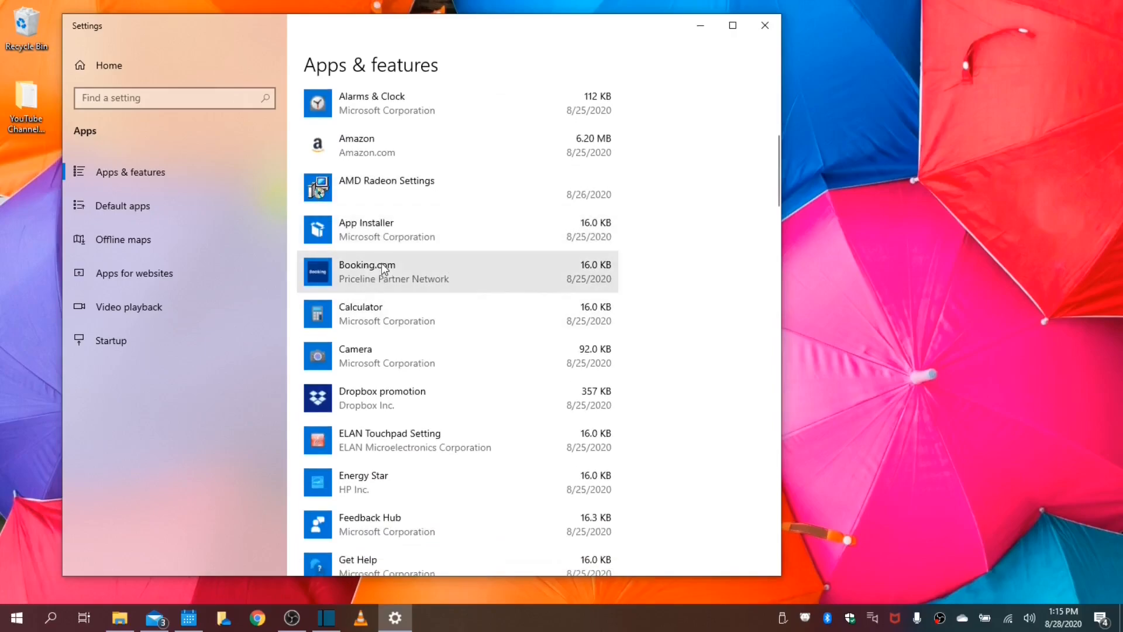
{"action": "mouse_move", "coordinate": [380, 269]}
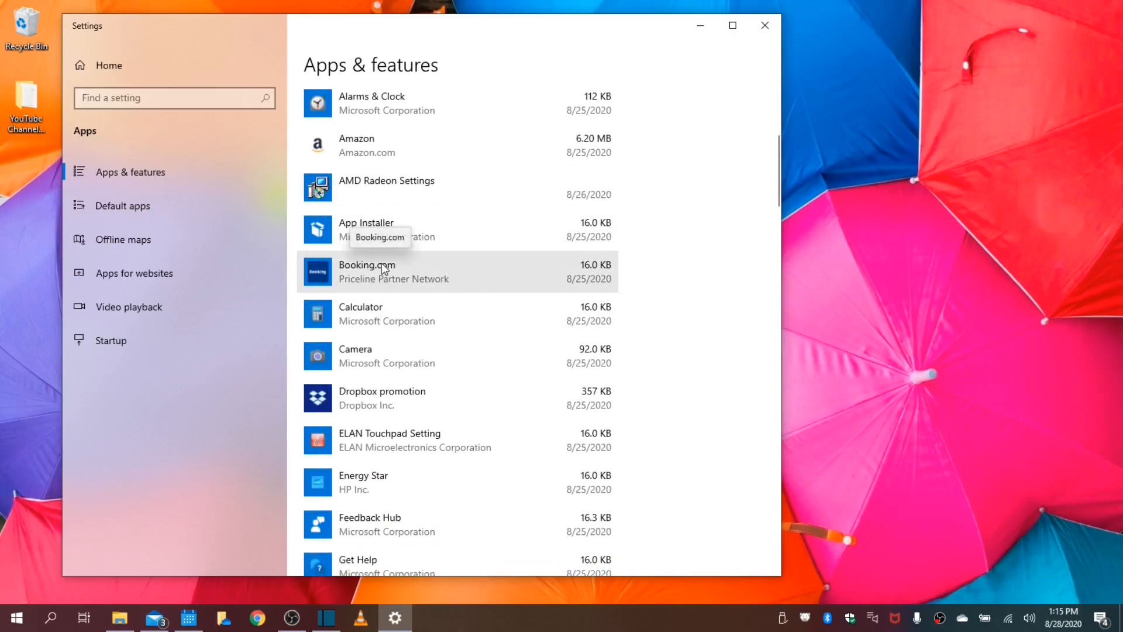
{"action": "left_click", "coordinate": [393, 272]}
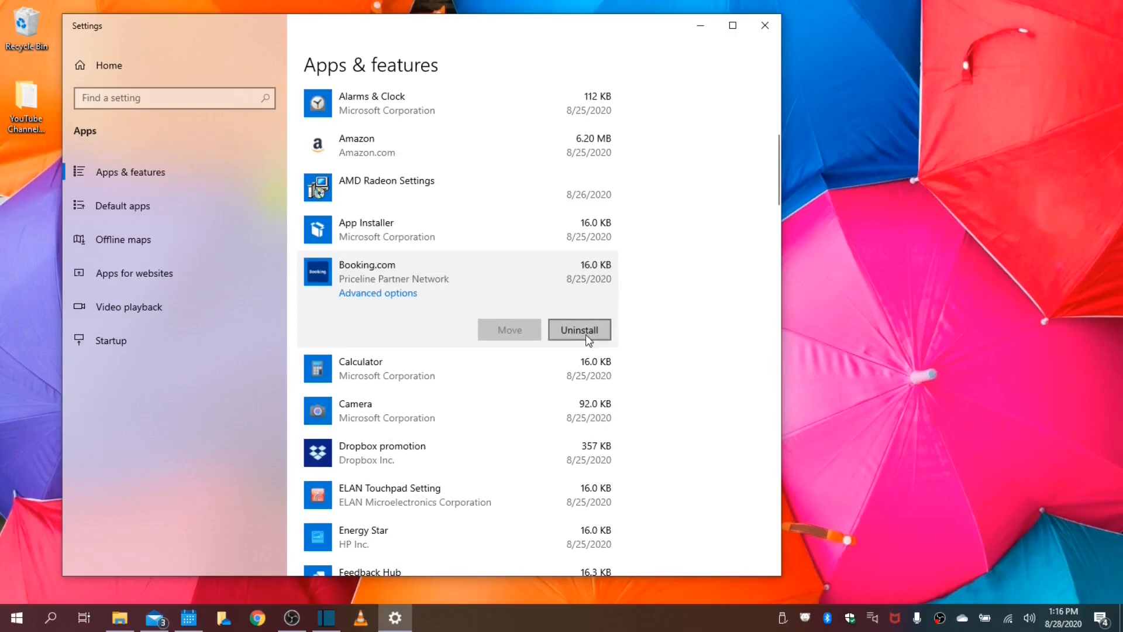
{"action": "left_click", "coordinate": [579, 329]}
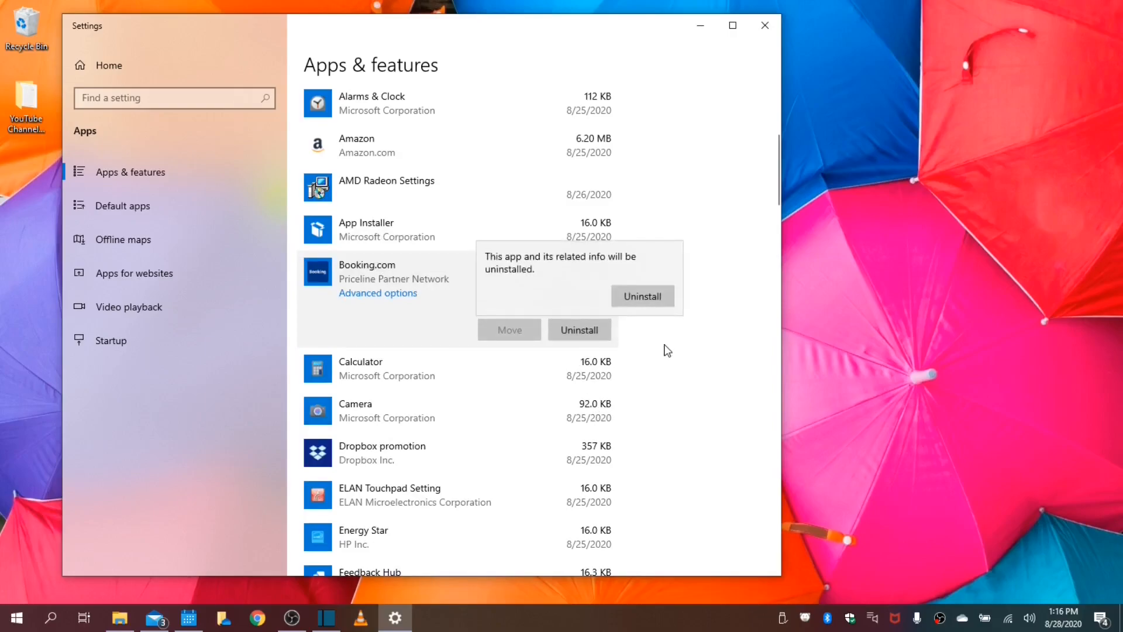
{"action": "left_click", "coordinate": [642, 296]}
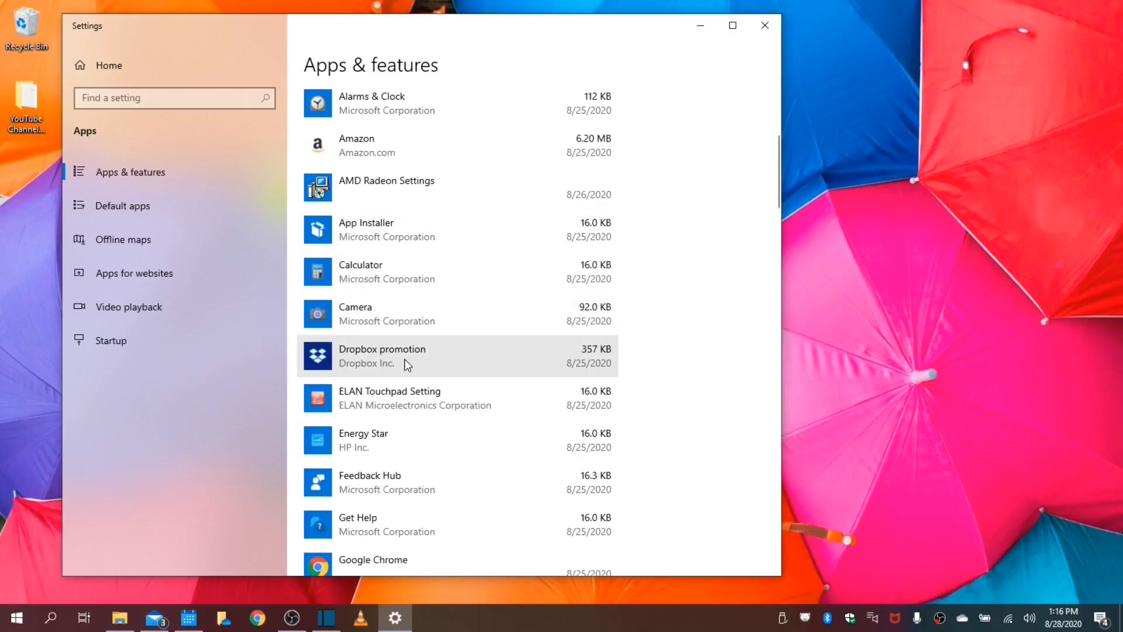
Uninstall the Dropbox promotion app and close the Settings window.
{"action": "left_click", "coordinate": [382, 355]}
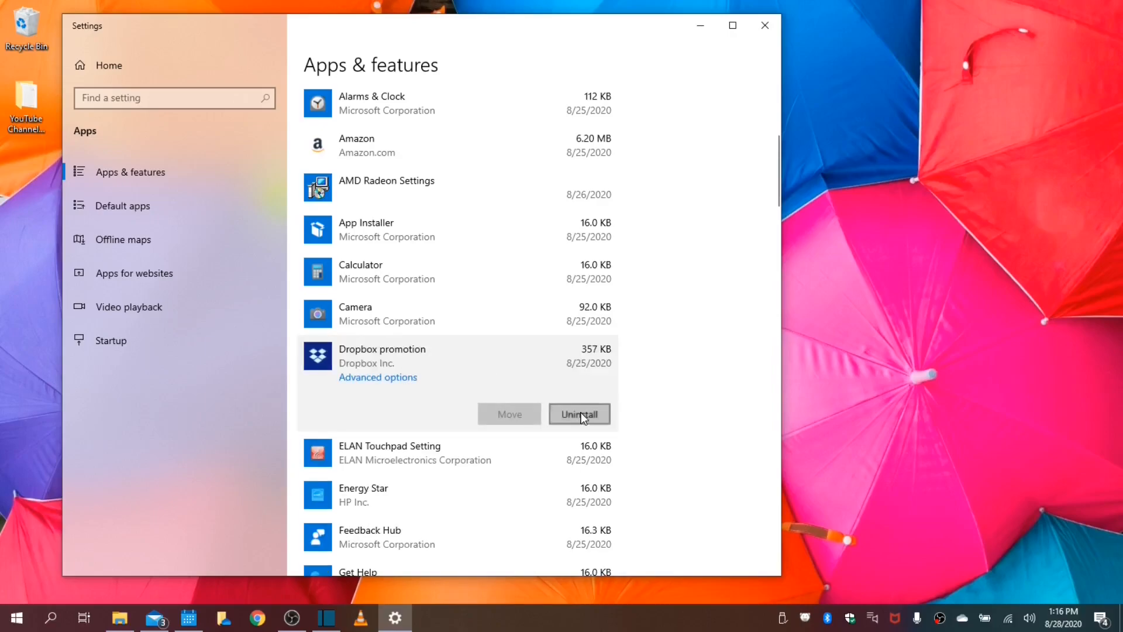
{"action": "left_click", "coordinate": [579, 414]}
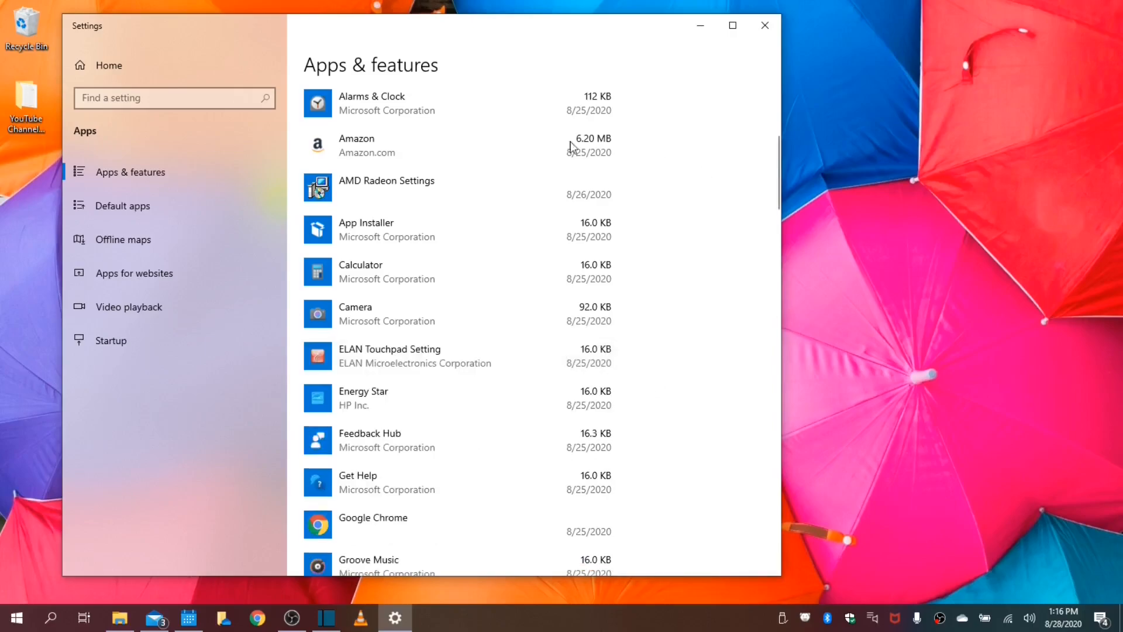
{"action": "mouse_move", "coordinate": [651, 12]}
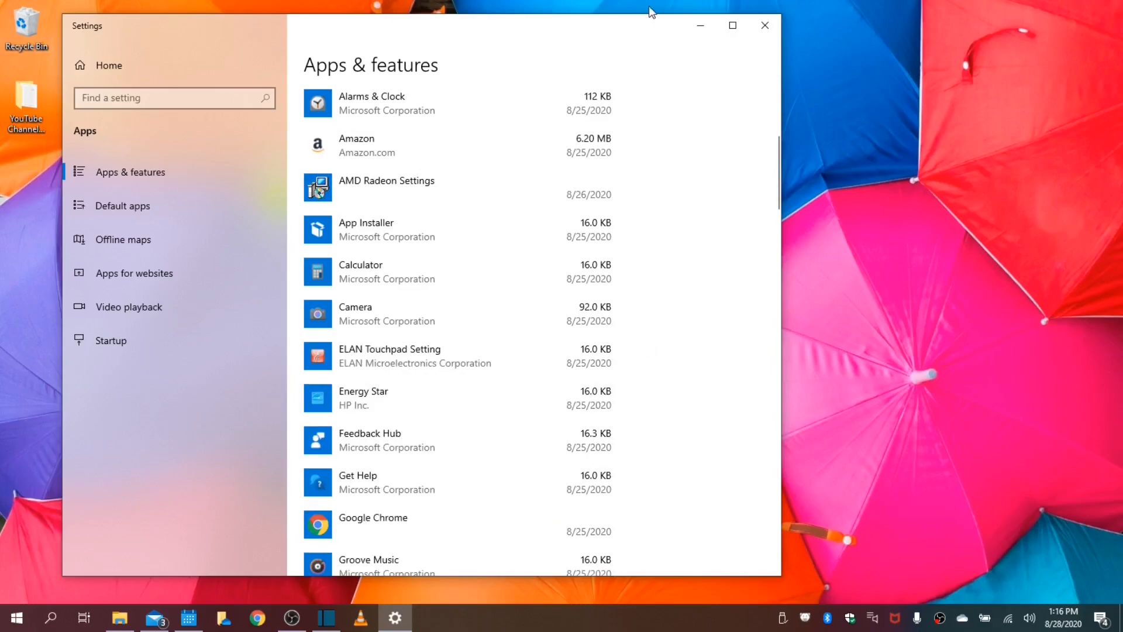
{"action": "left_click", "coordinate": [765, 25]}
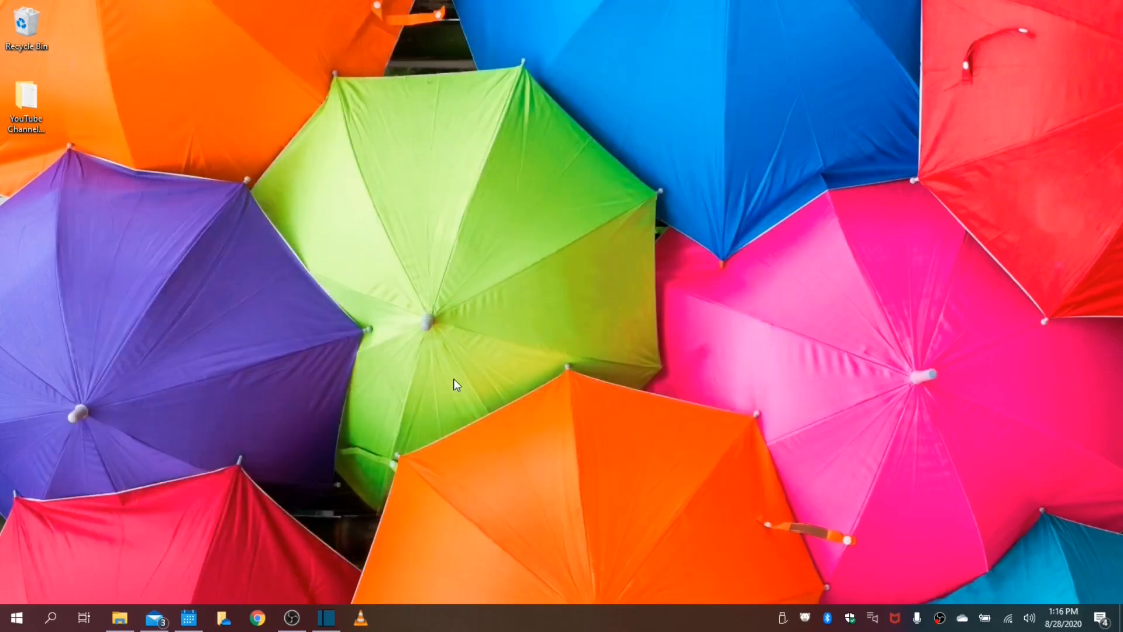
{"action": "type", "text": "Startup Apps"}
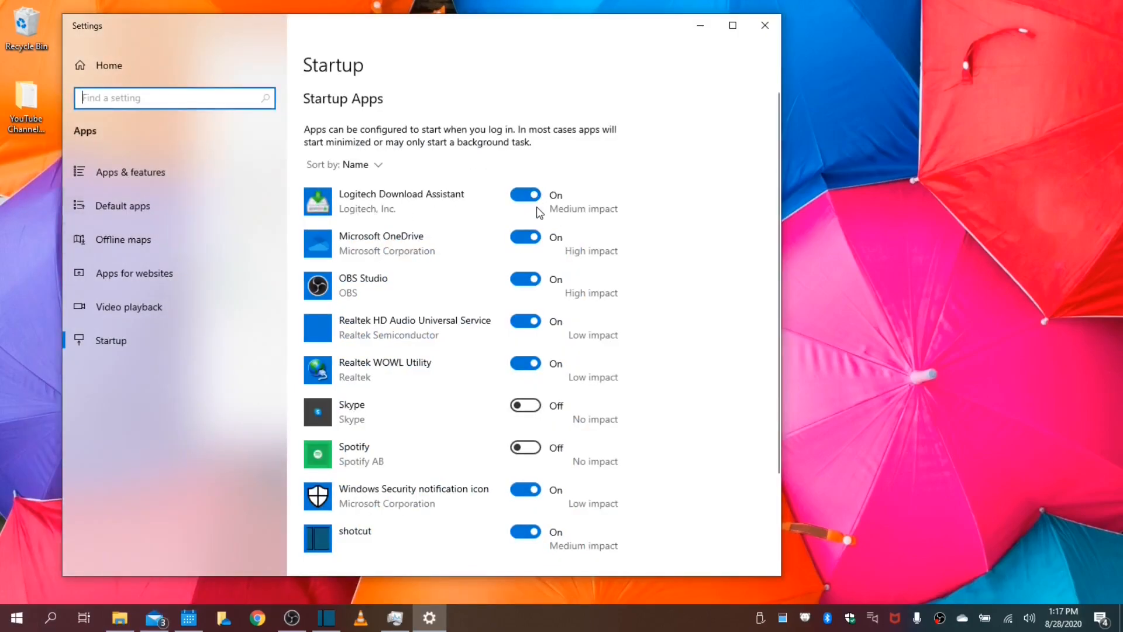
{"action": "left_click", "coordinate": [525, 194]}
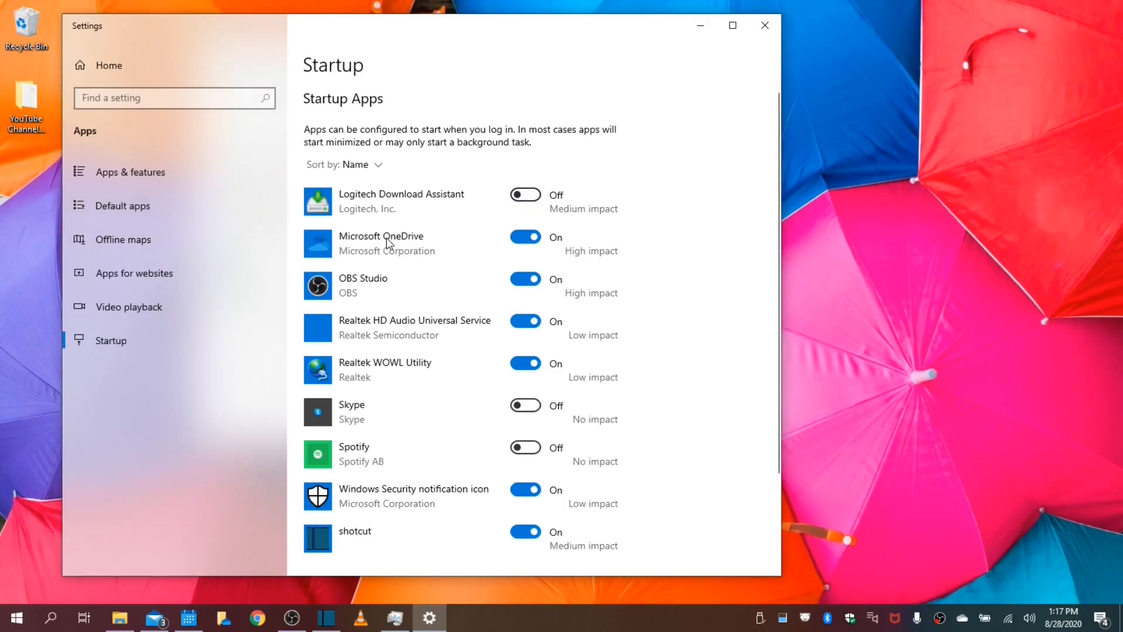
{"action": "left_click", "coordinate": [524, 194]}
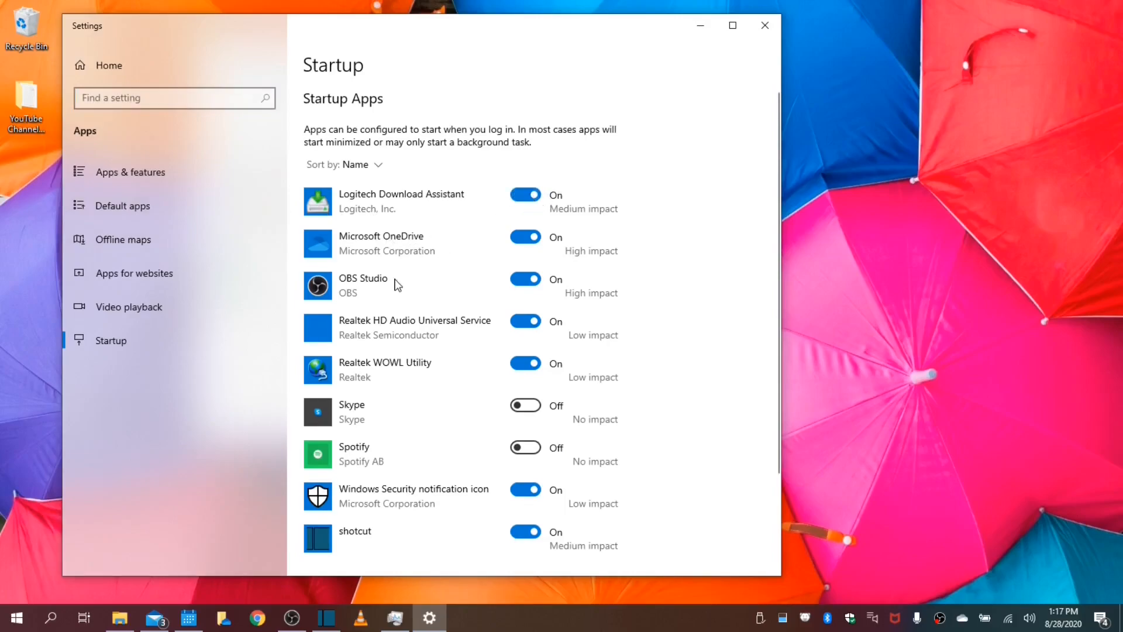
{"action": "scroll", "scroll_direction": "down", "scroll_amount": 3}
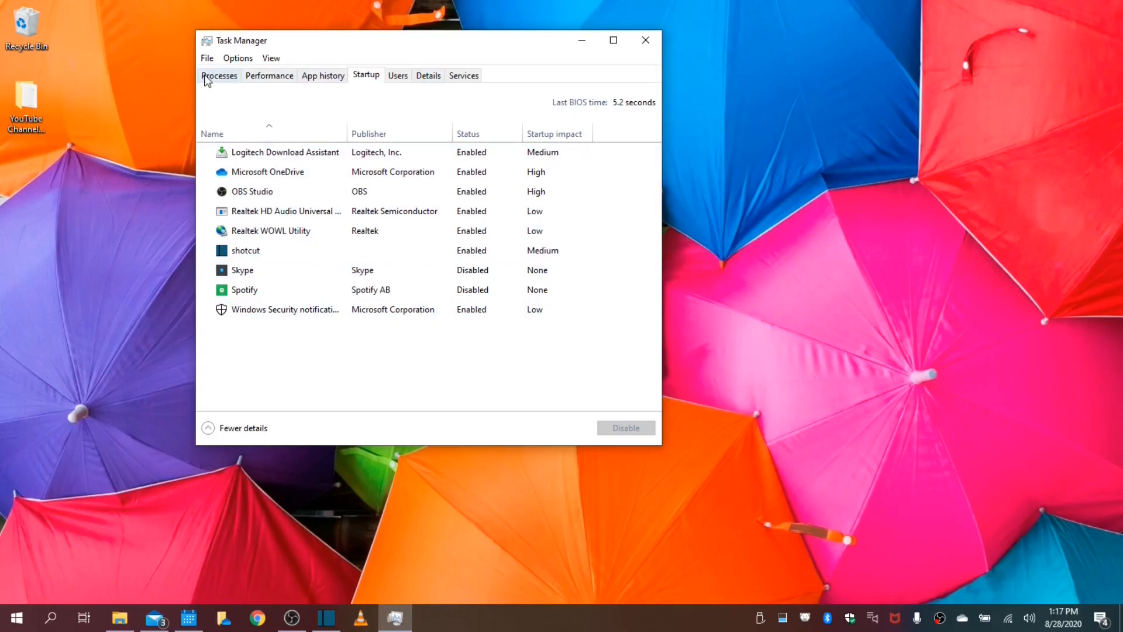
{"action": "left_click", "coordinate": [219, 75]}
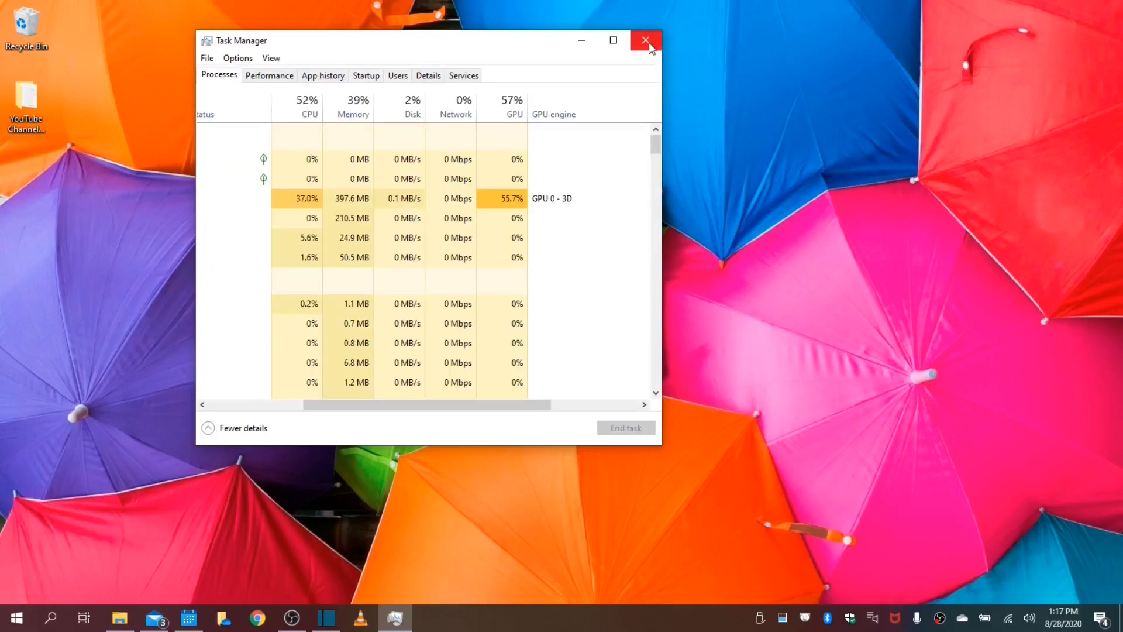
{"action": "left_click", "coordinate": [645, 40]}
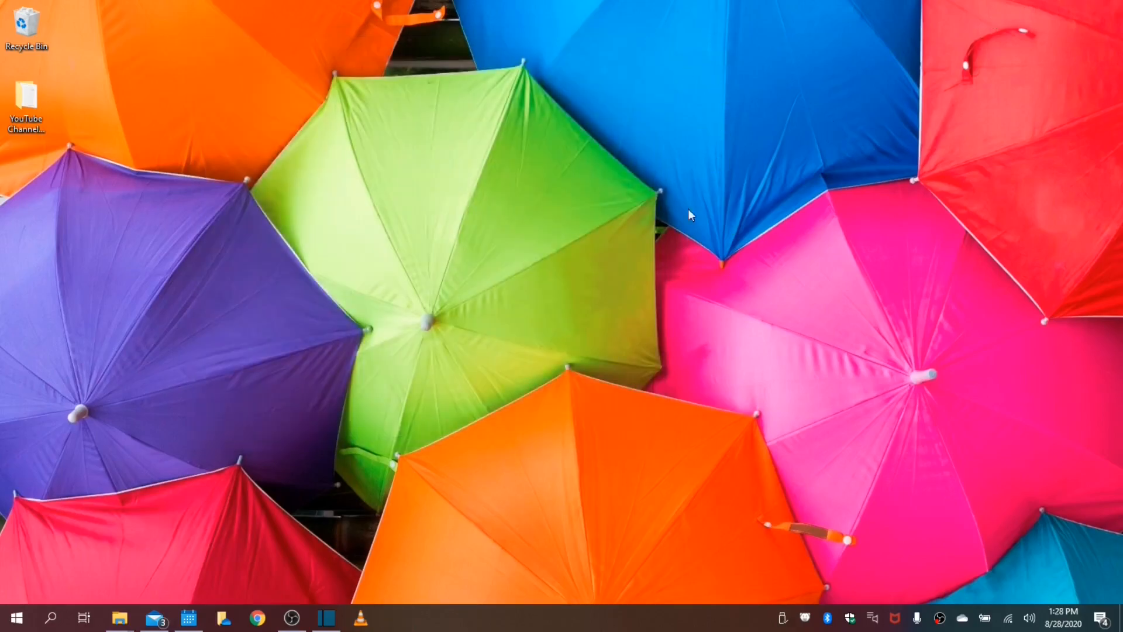
{"action": "mouse_move", "coordinate": [659, 236]}
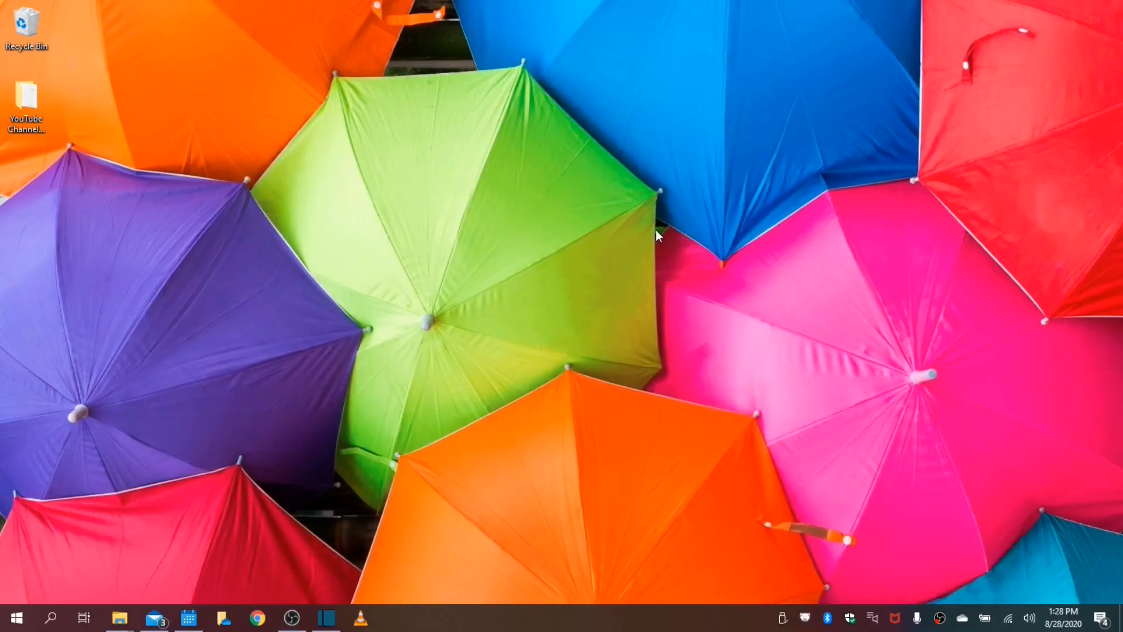
Search for power and open Power & sleep settings, scrolled to Related settings.
{"action": "left_click", "coordinate": [51, 616]}
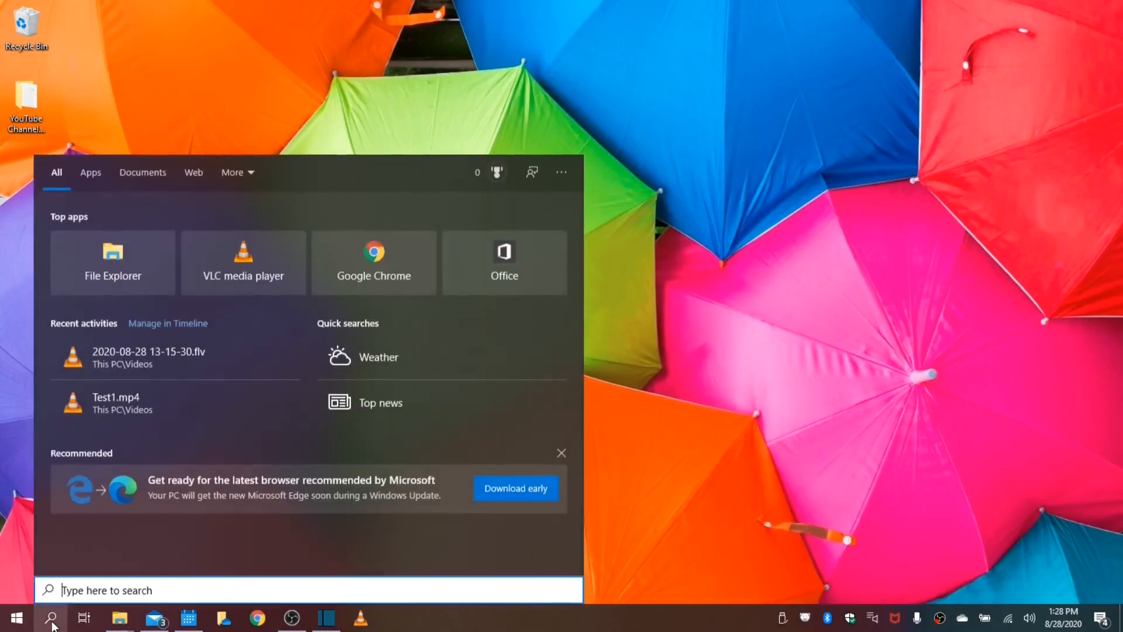
{"action": "type", "text": "poe"}
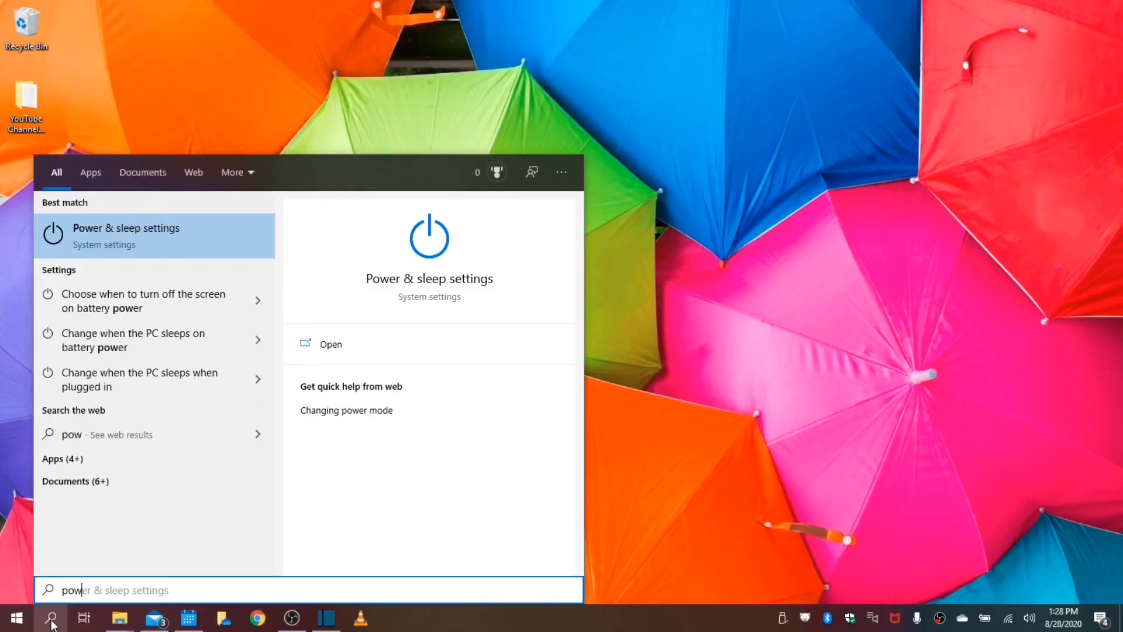
{"action": "left_click", "coordinate": [125, 236]}
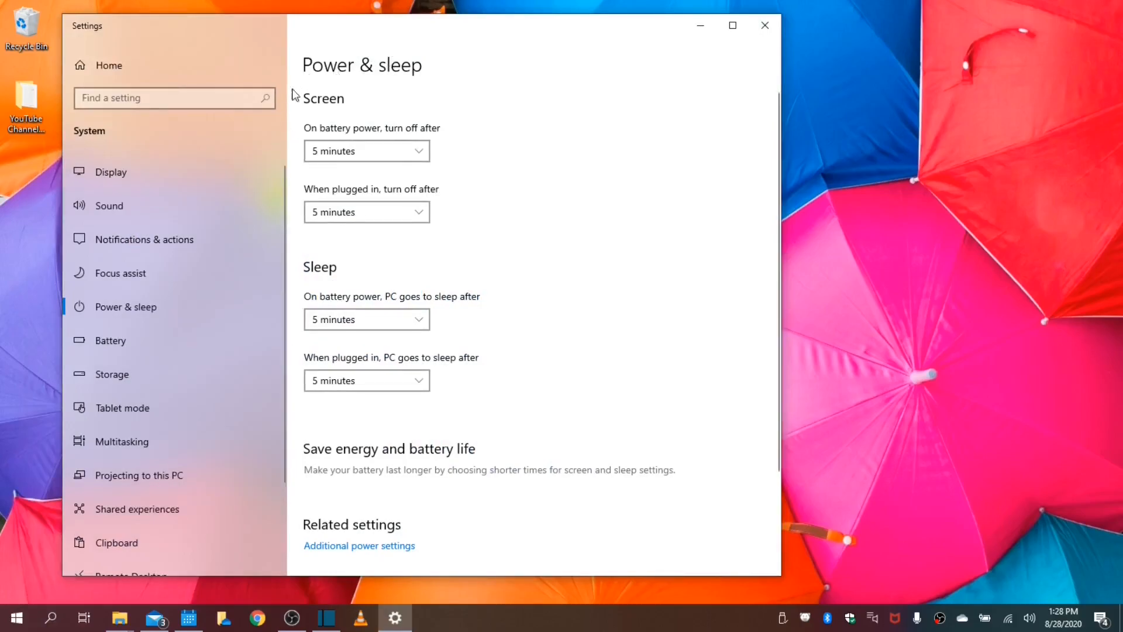
{"action": "mouse_move", "coordinate": [336, 427]}
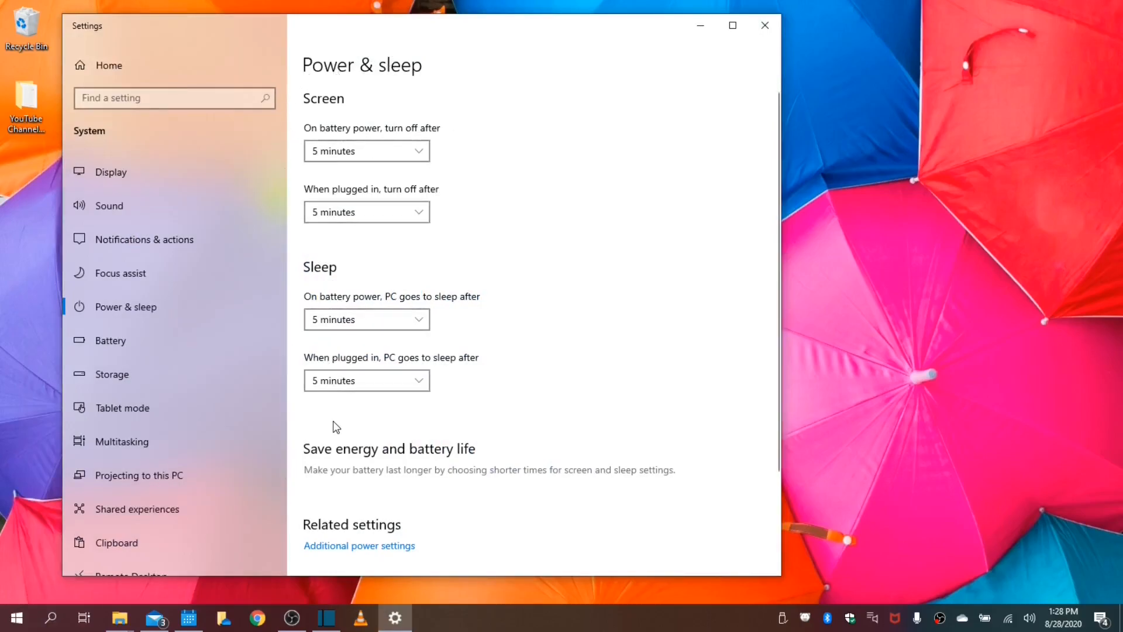
{"action": "scroll", "scroll_direction": "down", "scroll_amount": 3}
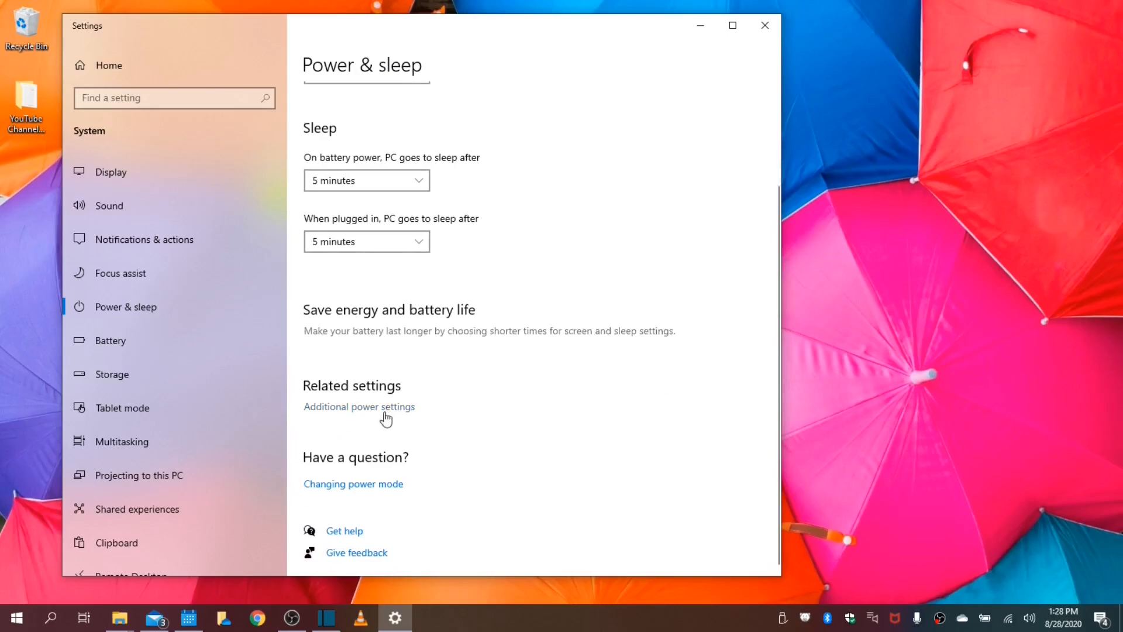
Open Additional power settings, then 'Choose what the power buttons do' and inspect the dropdowns.
{"action": "left_click", "coordinate": [359, 406]}
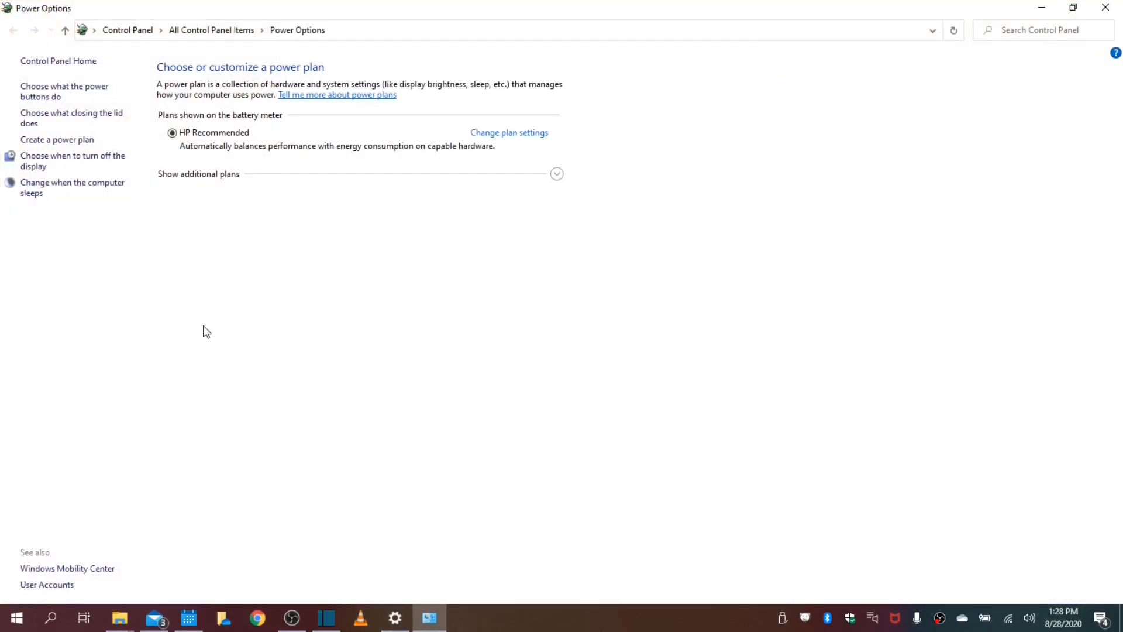
{"action": "mouse_move", "coordinate": [63, 92]}
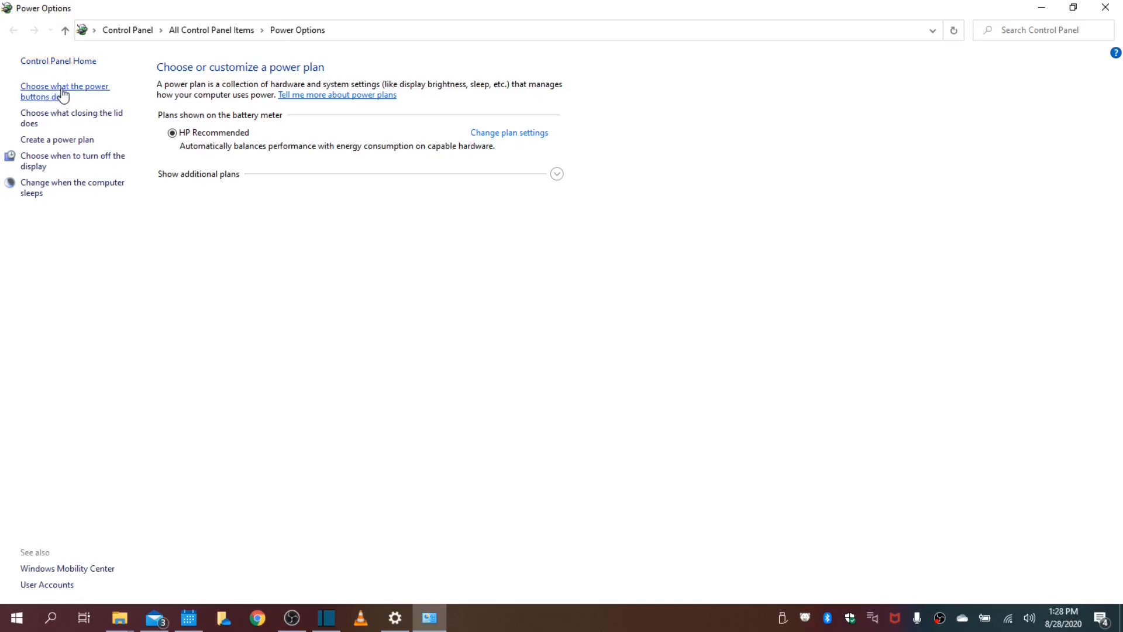
{"action": "left_click", "coordinate": [64, 92]}
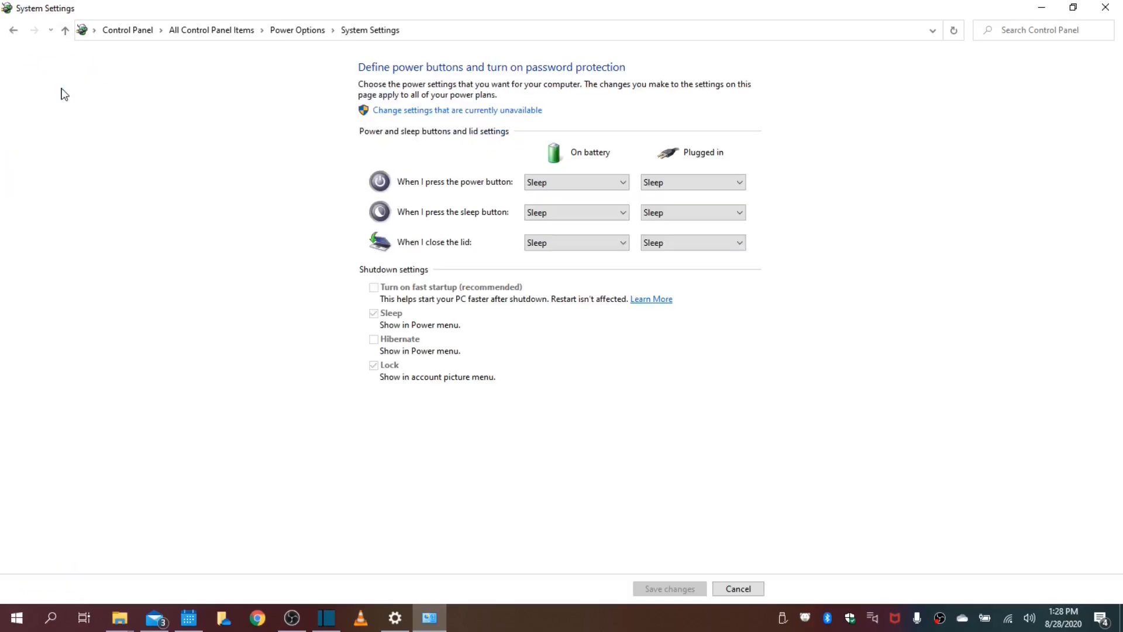
{"action": "mouse_move", "coordinate": [338, 241]}
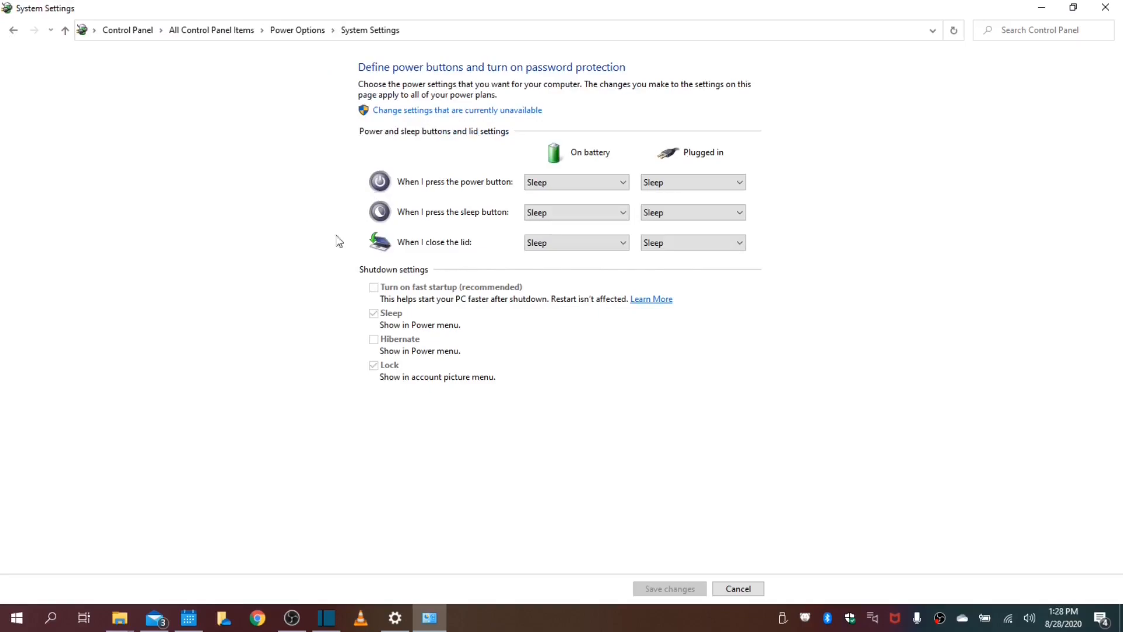
{"action": "mouse_move", "coordinate": [600, 251]}
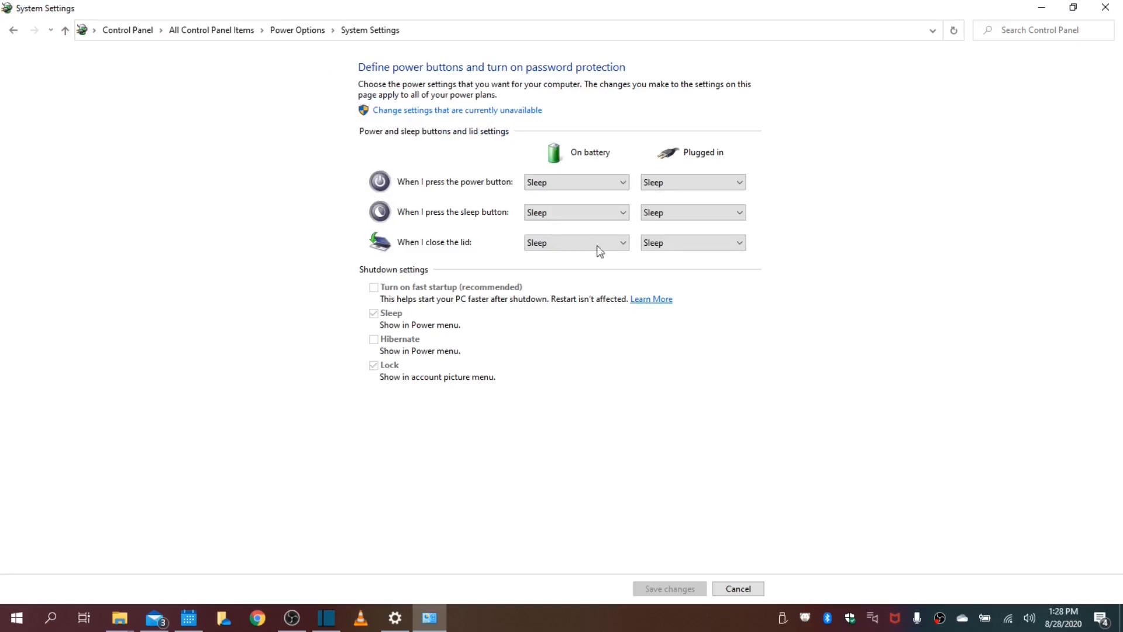
{"action": "left_click", "coordinate": [576, 182]}
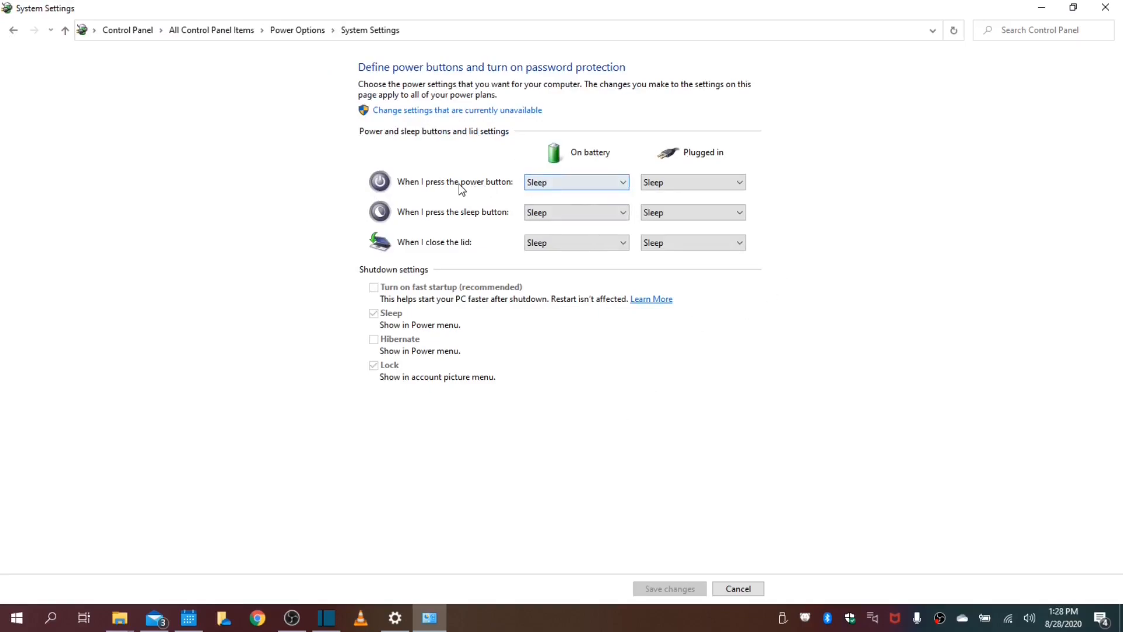
{"action": "left_click", "coordinate": [575, 211]}
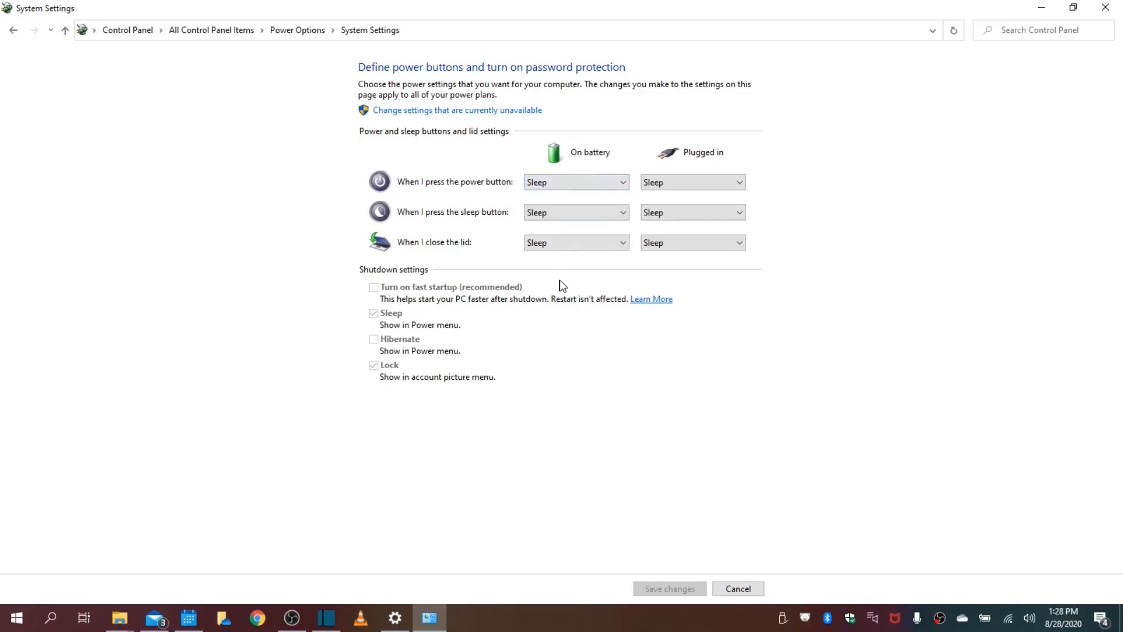
{"action": "mouse_move", "coordinate": [585, 194]}
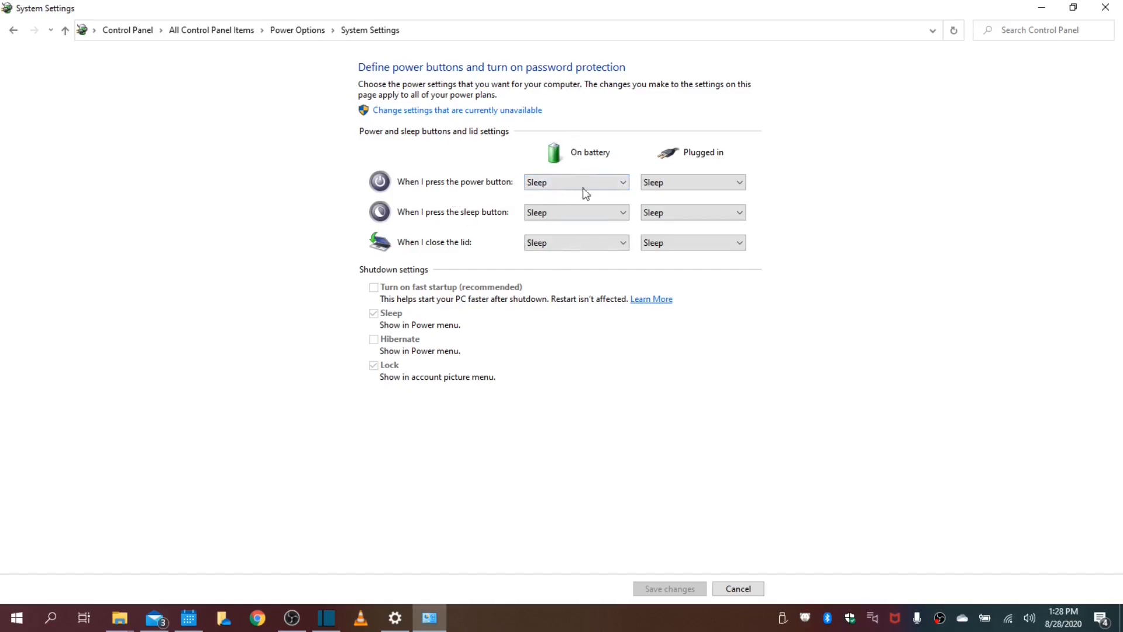
Set power button, sleep button and lid actions to 'Do nothing' and save.
{"action": "left_click", "coordinate": [575, 182]}
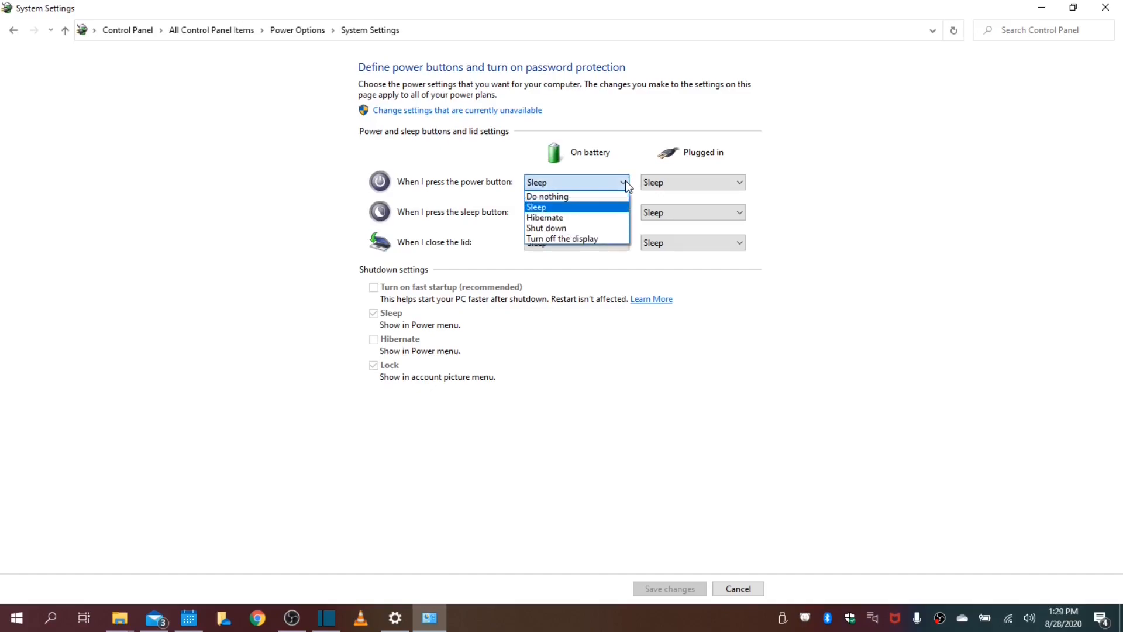
{"action": "left_click", "coordinate": [546, 197]}
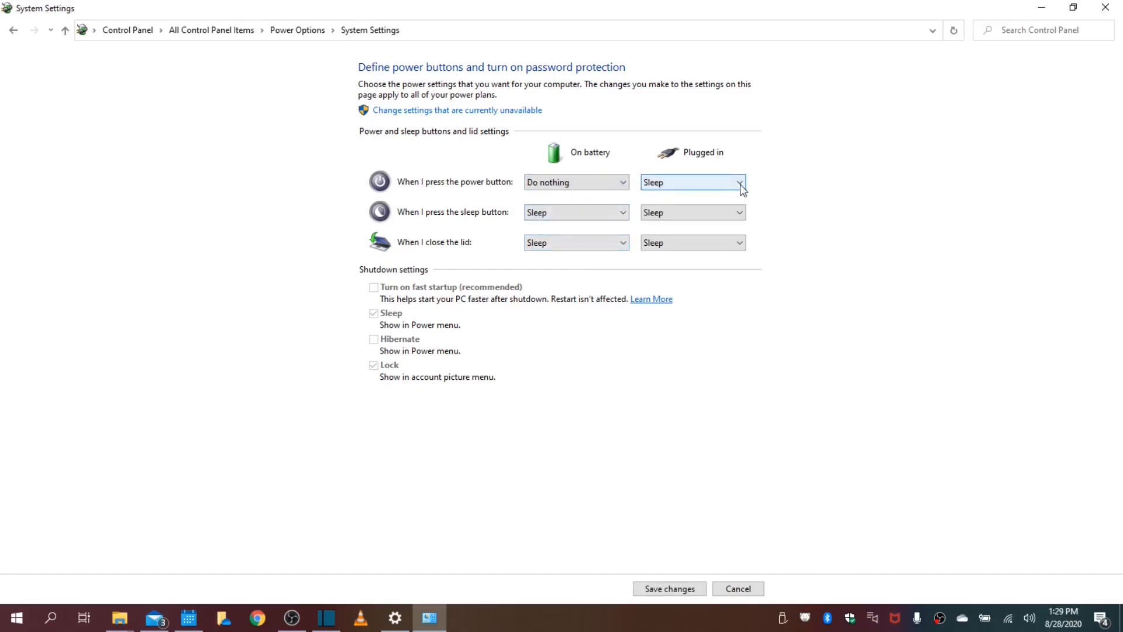
{"action": "left_click", "coordinate": [692, 182]}
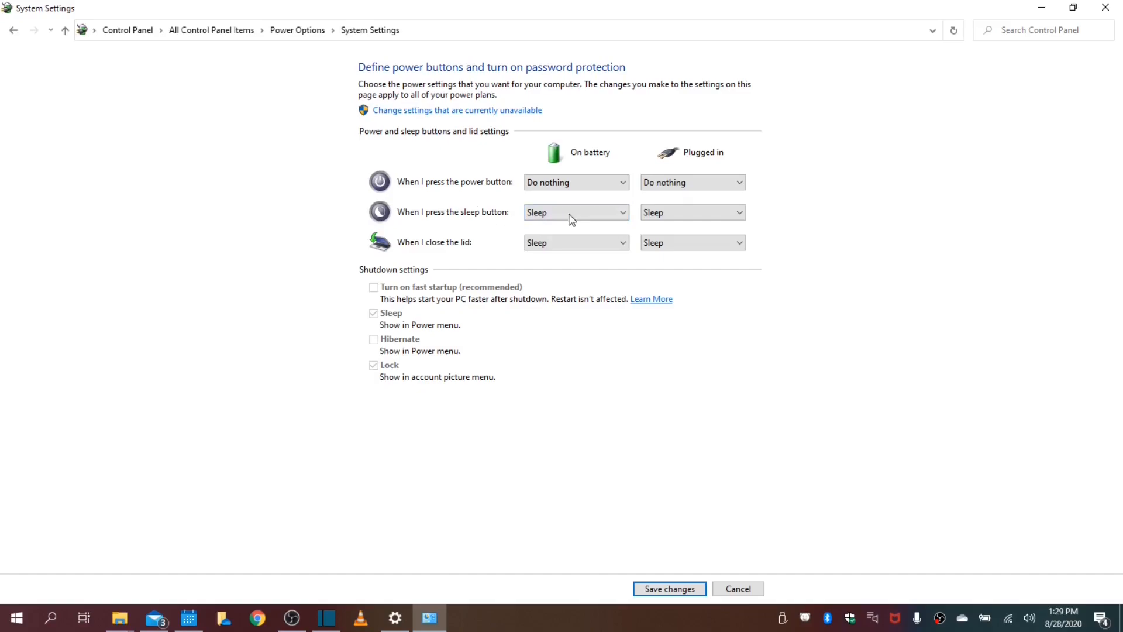
{"action": "left_click", "coordinate": [575, 212]}
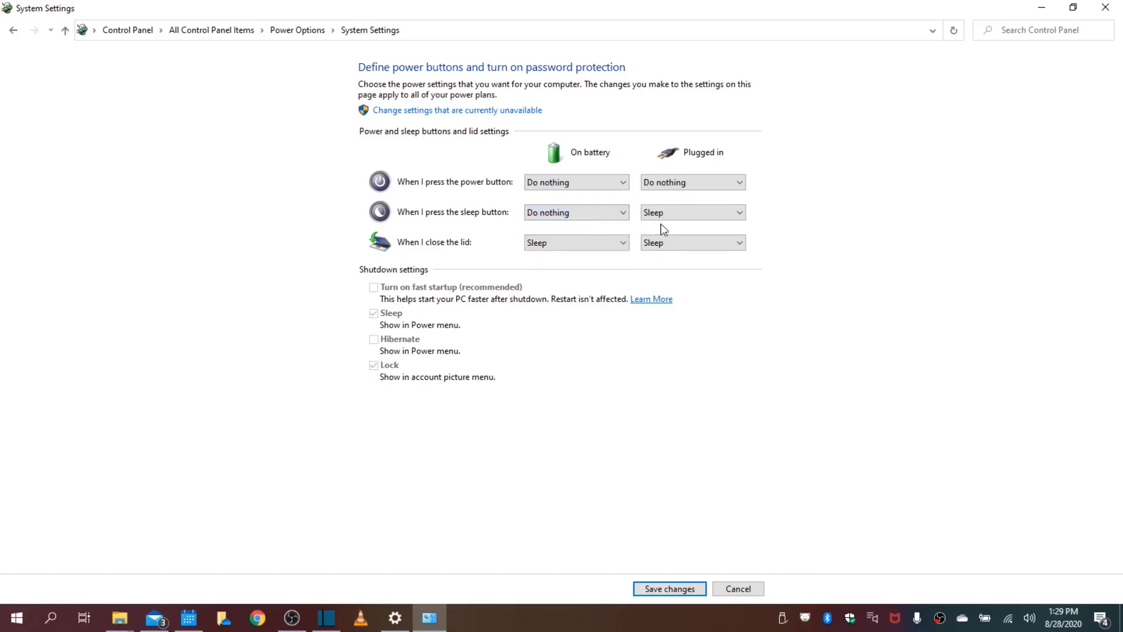
{"action": "left_click", "coordinate": [692, 212]}
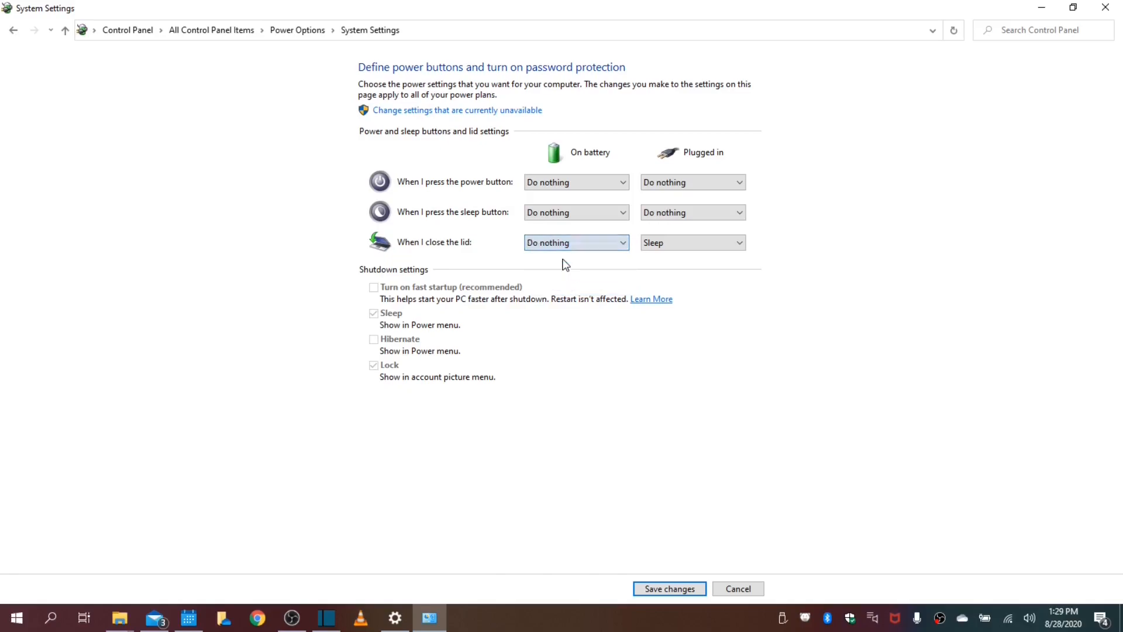
{"action": "left_click", "coordinate": [690, 242]}
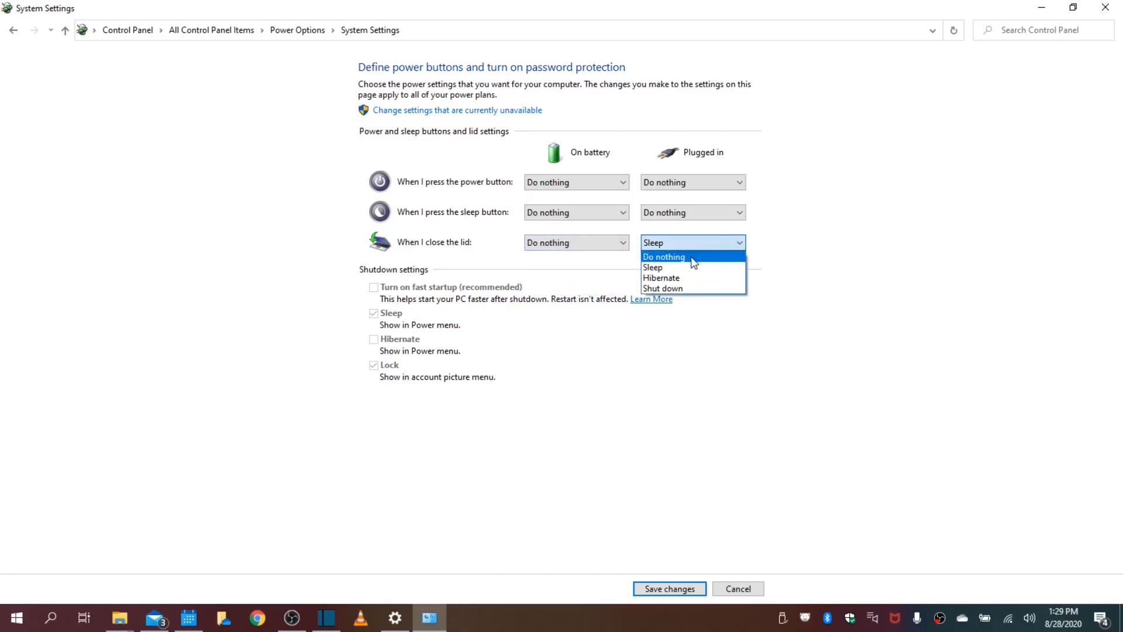
{"action": "left_click", "coordinate": [664, 256]}
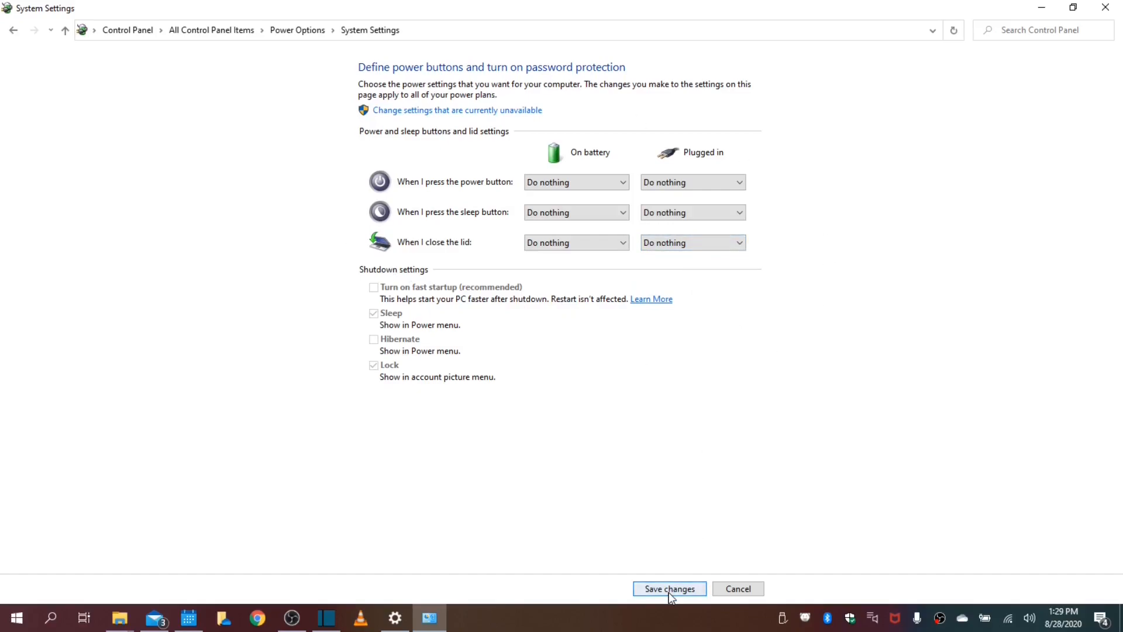
{"action": "left_click", "coordinate": [669, 588]}
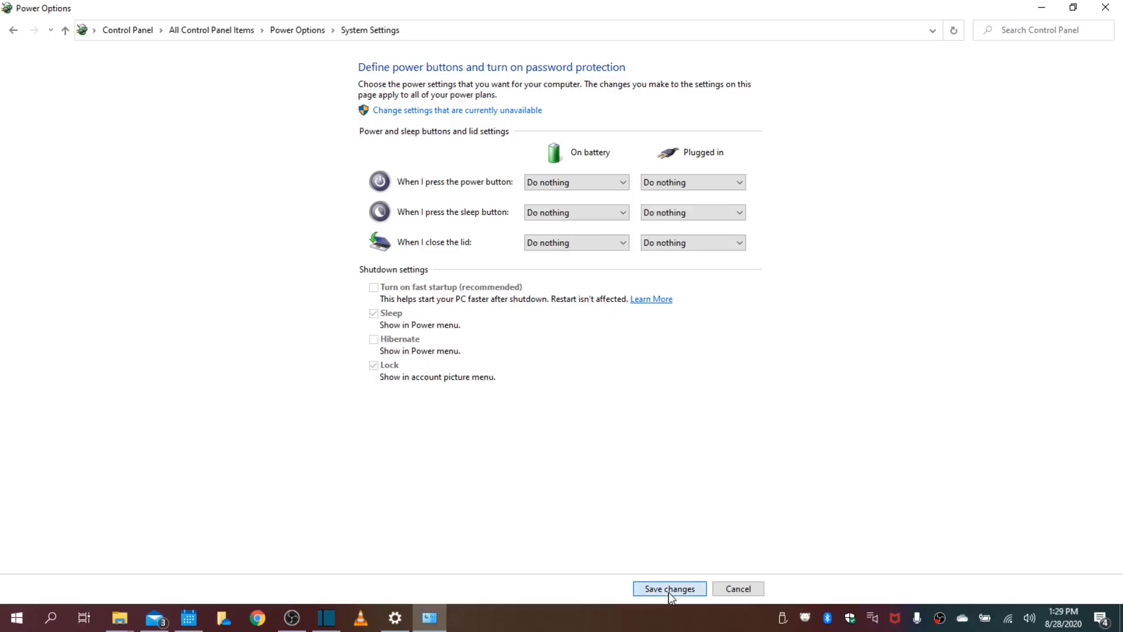
{"action": "left_click", "coordinate": [668, 588]}
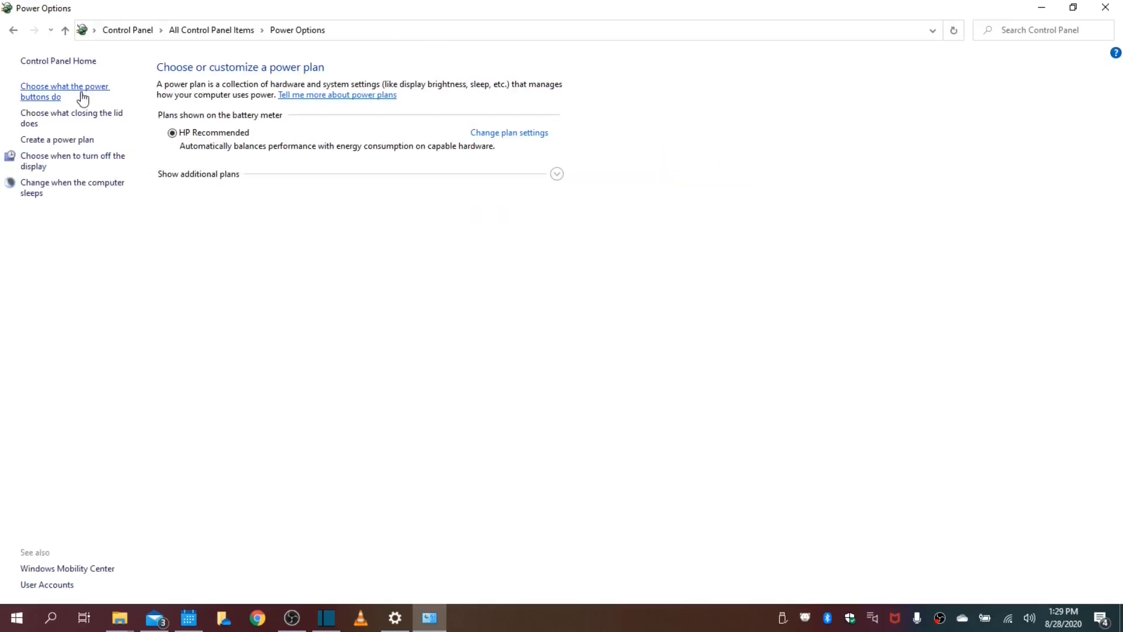
{"action": "mouse_move", "coordinate": [84, 123]}
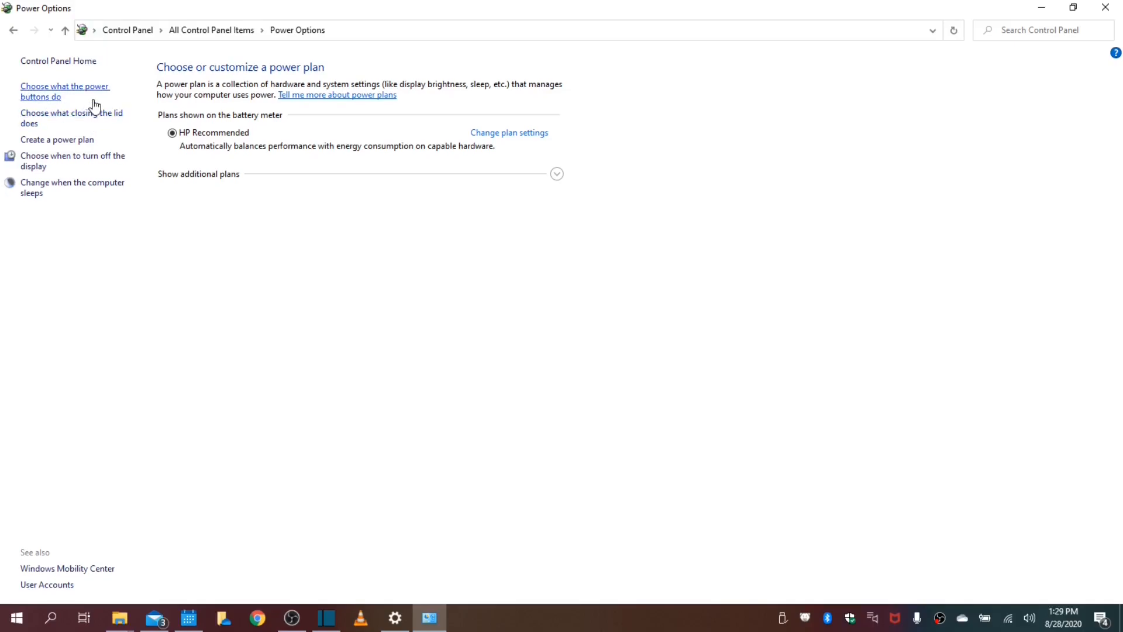
Recheck the power button settings, go back, and open 'Create a power plan'.
{"action": "left_click", "coordinate": [64, 91]}
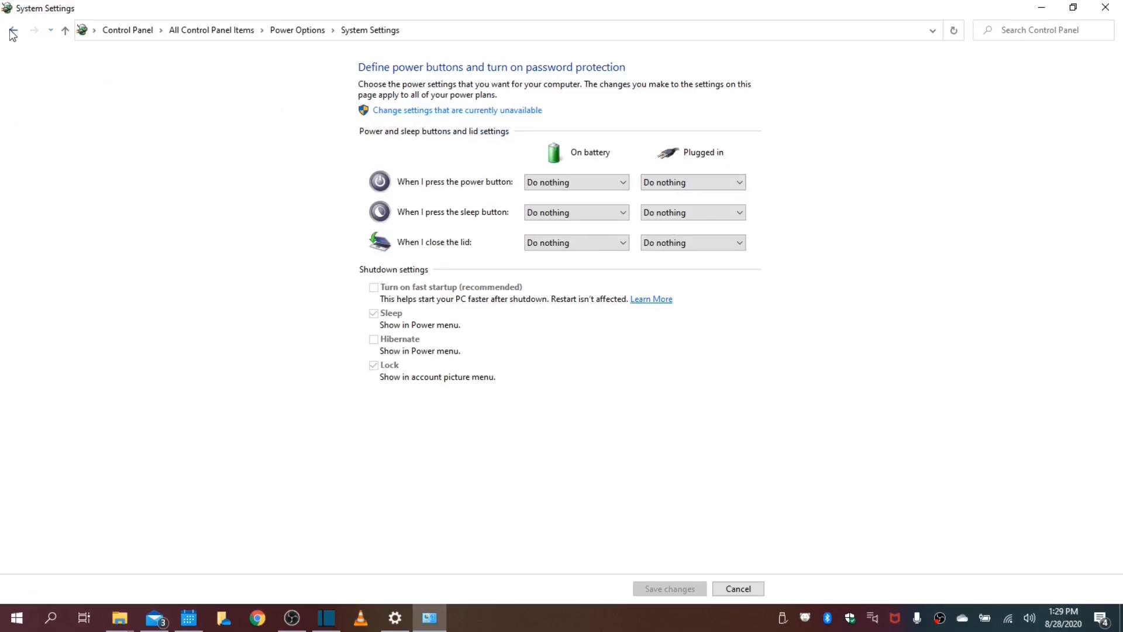
{"action": "left_click", "coordinate": [12, 30]}
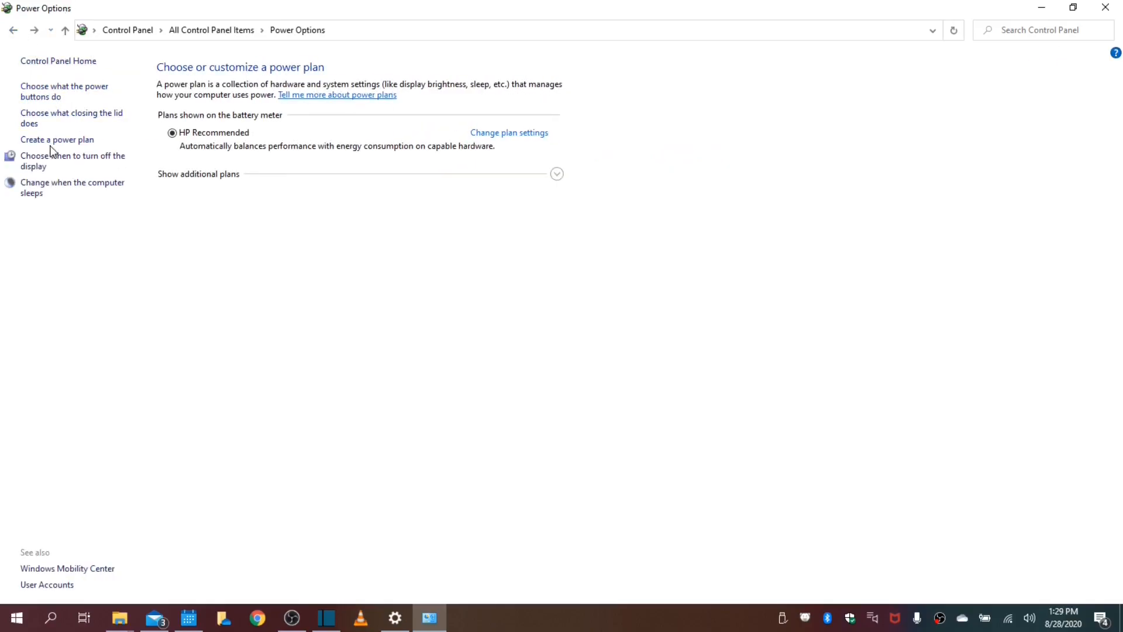
{"action": "left_click", "coordinate": [57, 139]}
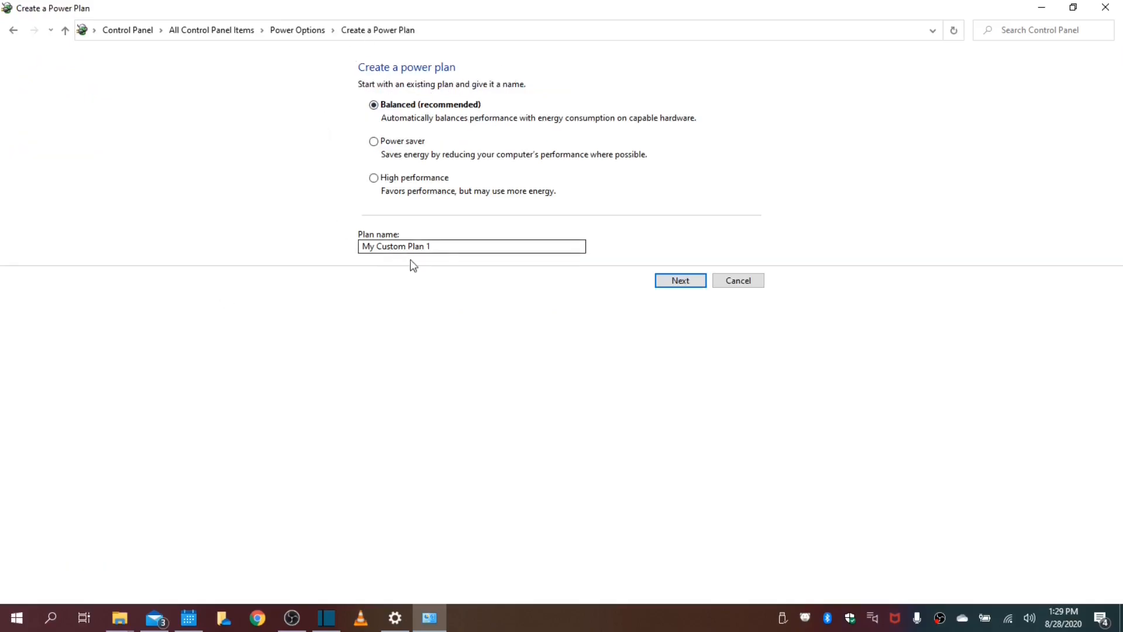
{"action": "mouse_move", "coordinate": [22, 22]}
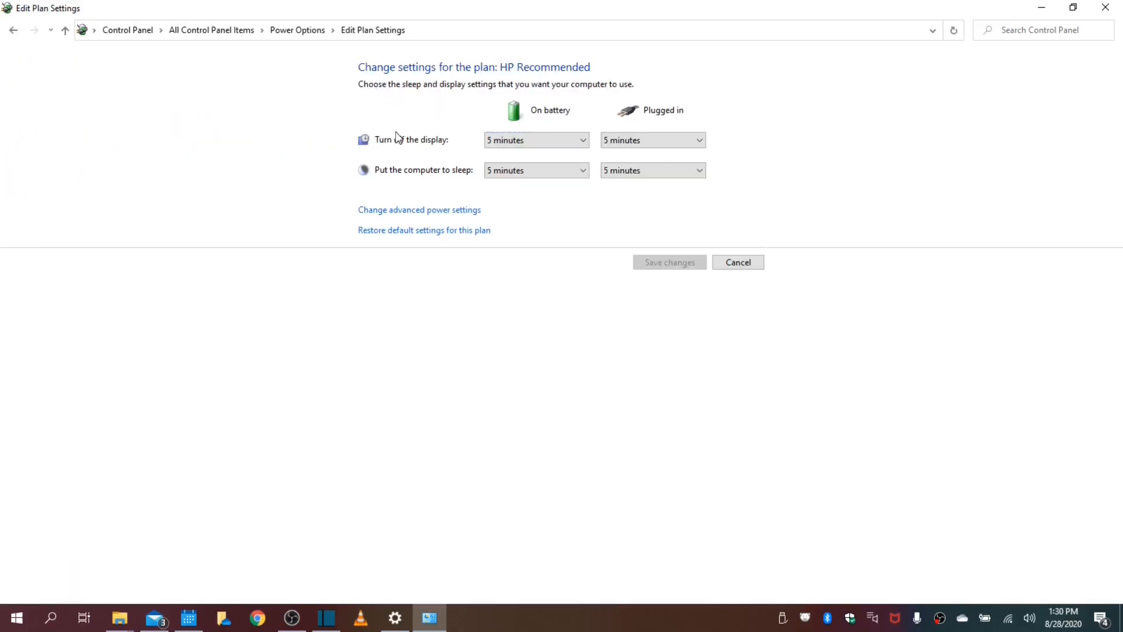
Set HP Recommended's 'Put the computer to sleep' to Never for battery and plugged in, then verify.
{"action": "left_click", "coordinate": [535, 140]}
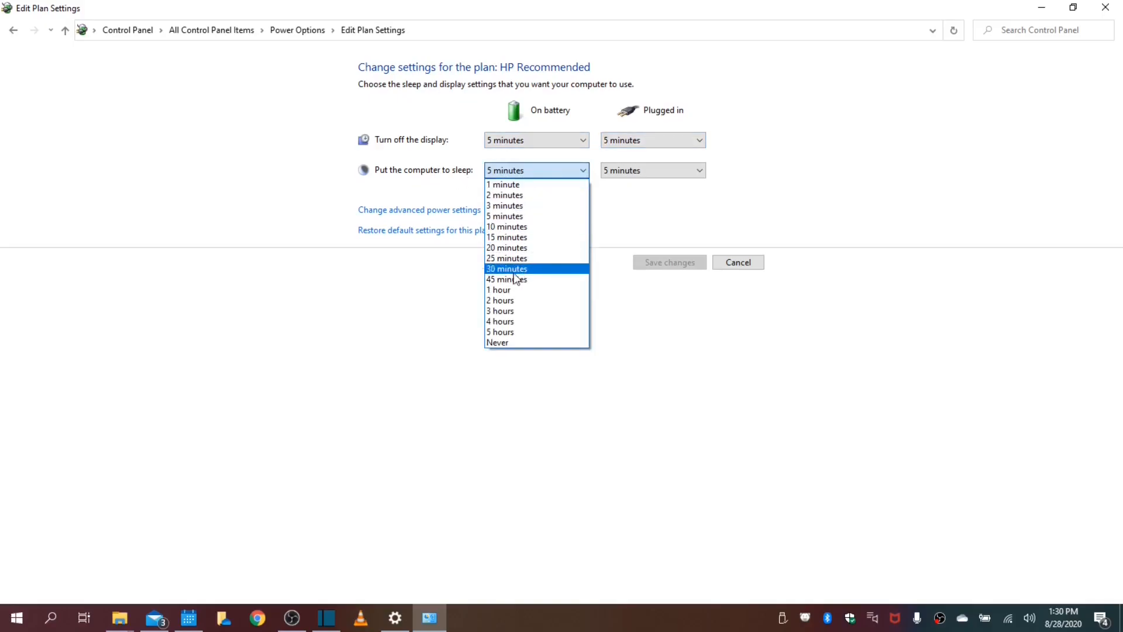
{"action": "left_click", "coordinate": [497, 342]}
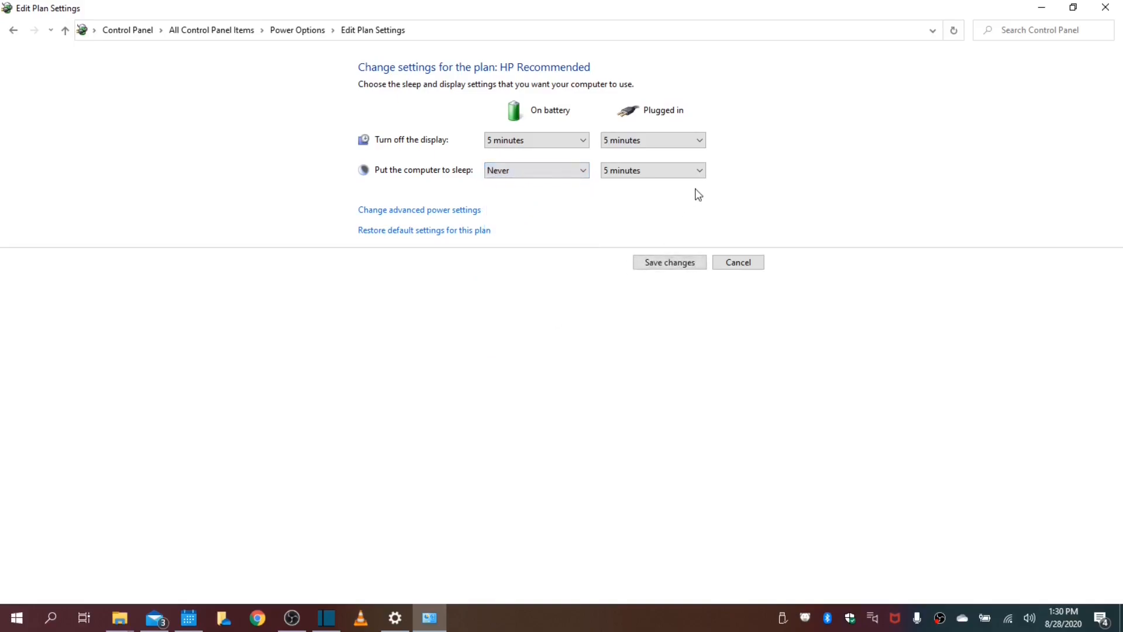
{"action": "left_click", "coordinate": [651, 170]}
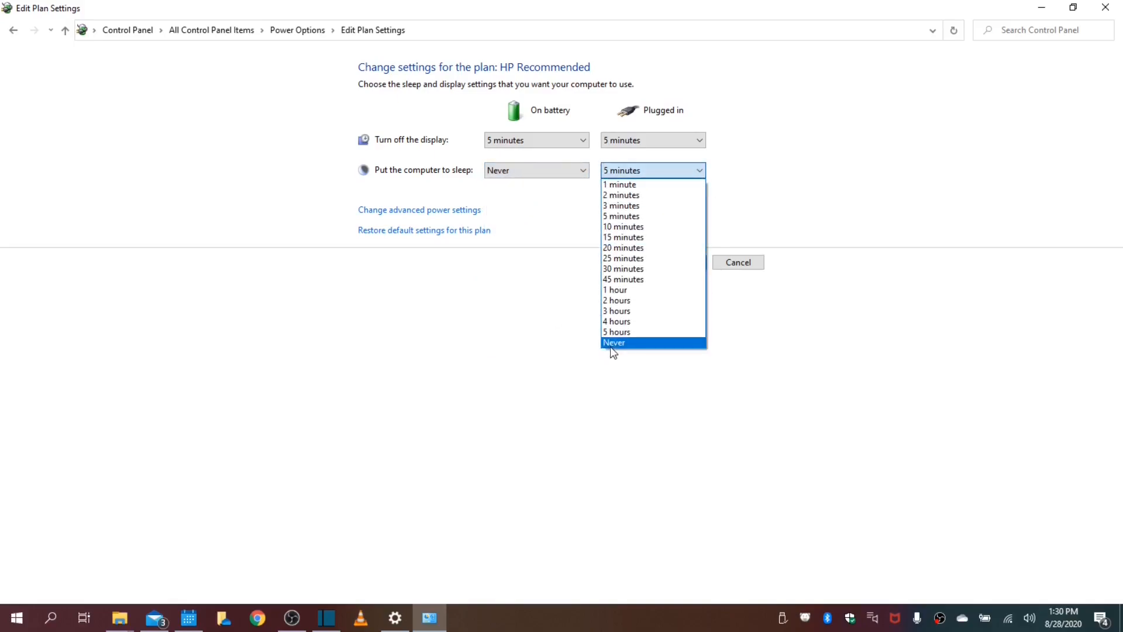
{"action": "left_click", "coordinate": [614, 342]}
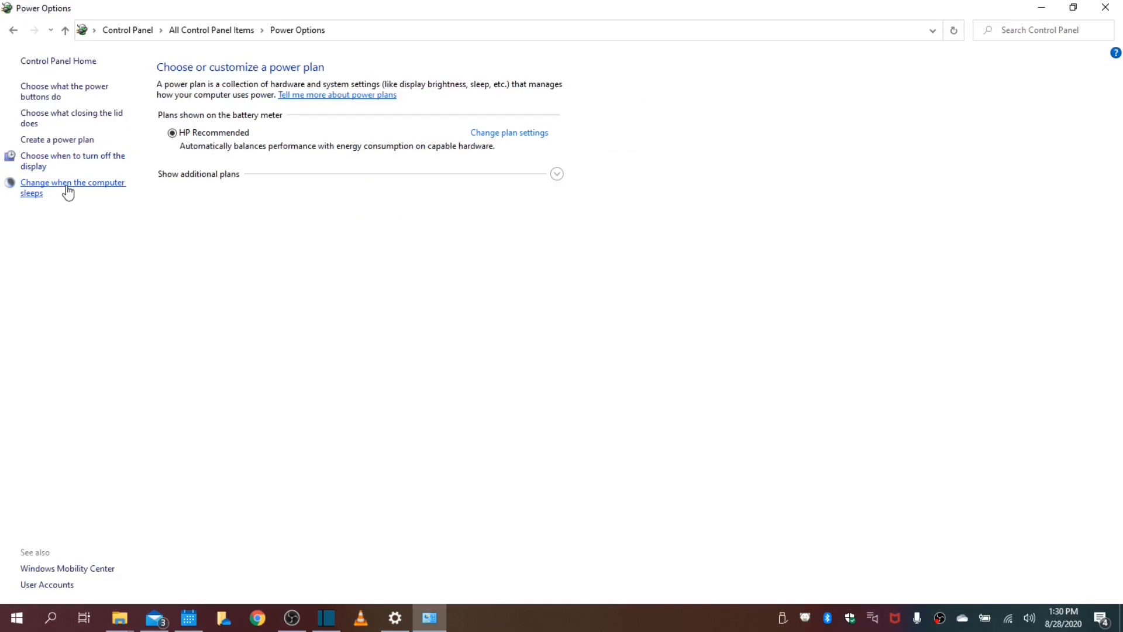
{"action": "left_click", "coordinate": [73, 187]}
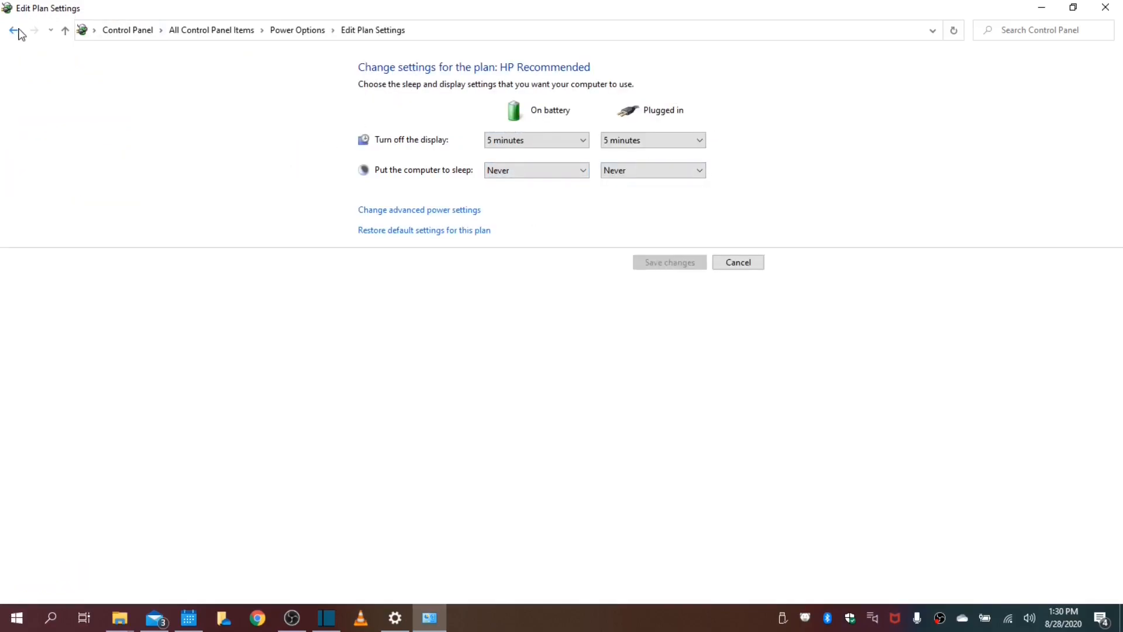
{"action": "left_click", "coordinate": [13, 30]}
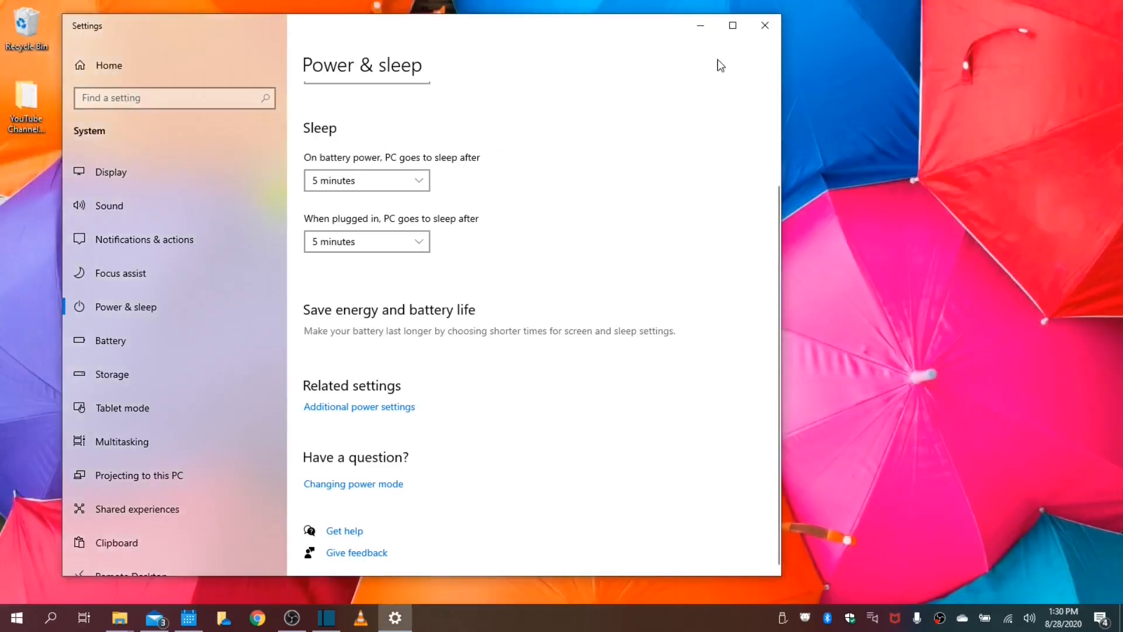
{"action": "mouse_move", "coordinate": [743, 56]}
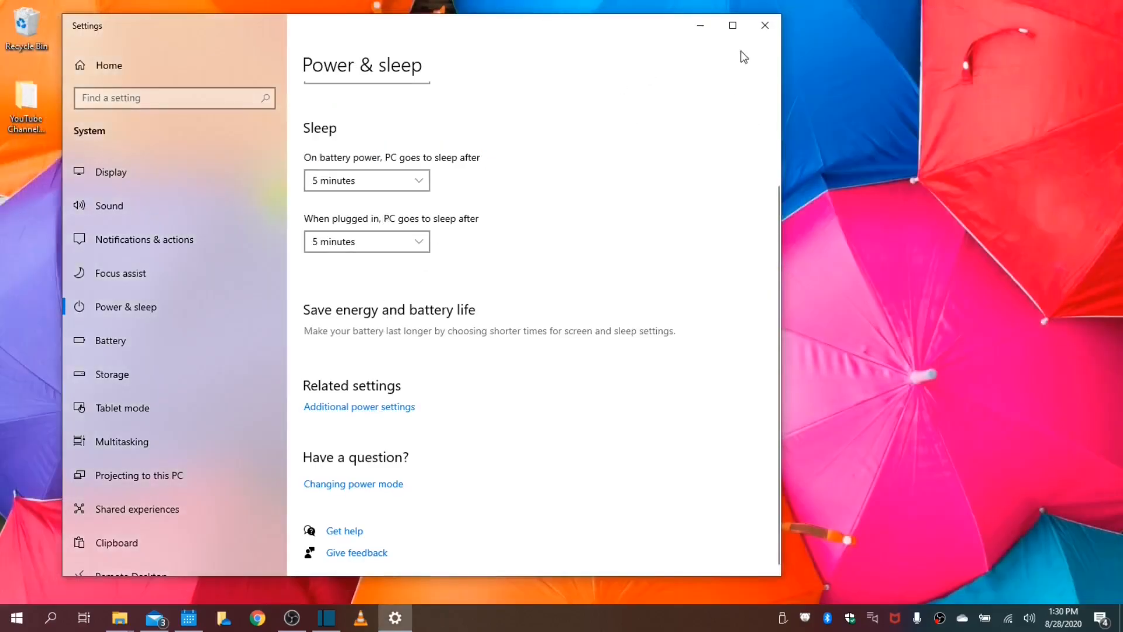
{"action": "mouse_move", "coordinate": [526, 194]}
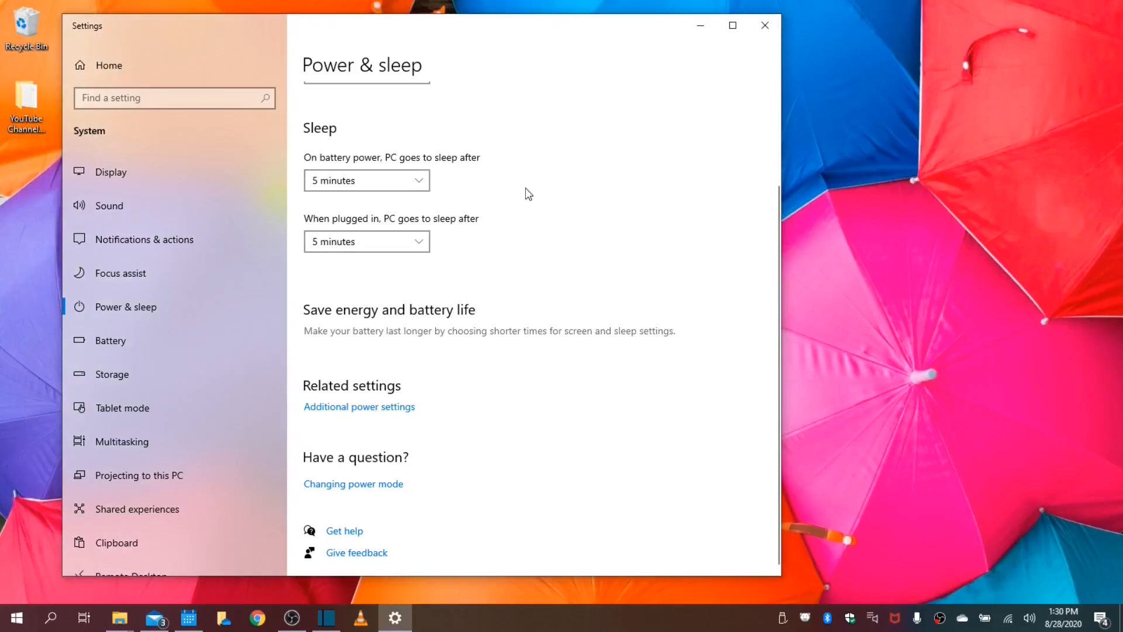
Set battery sleep to Never in Power & sleep, then close Settings.
{"action": "scroll", "scroll_direction": "up", "scroll_amount": 3}
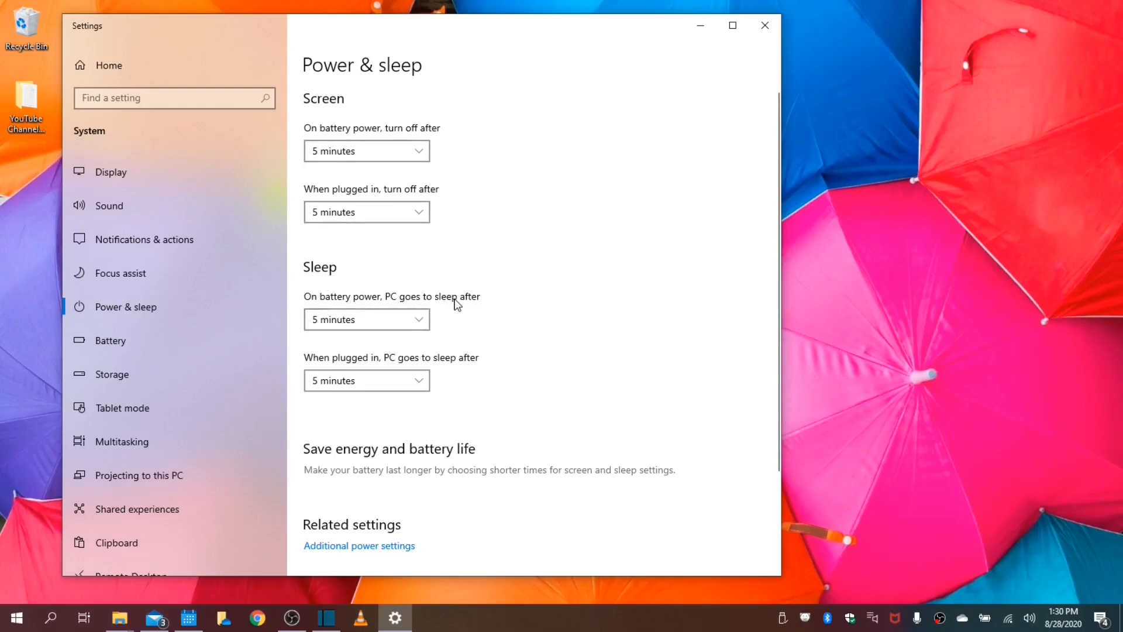
{"action": "mouse_move", "coordinate": [352, 537]}
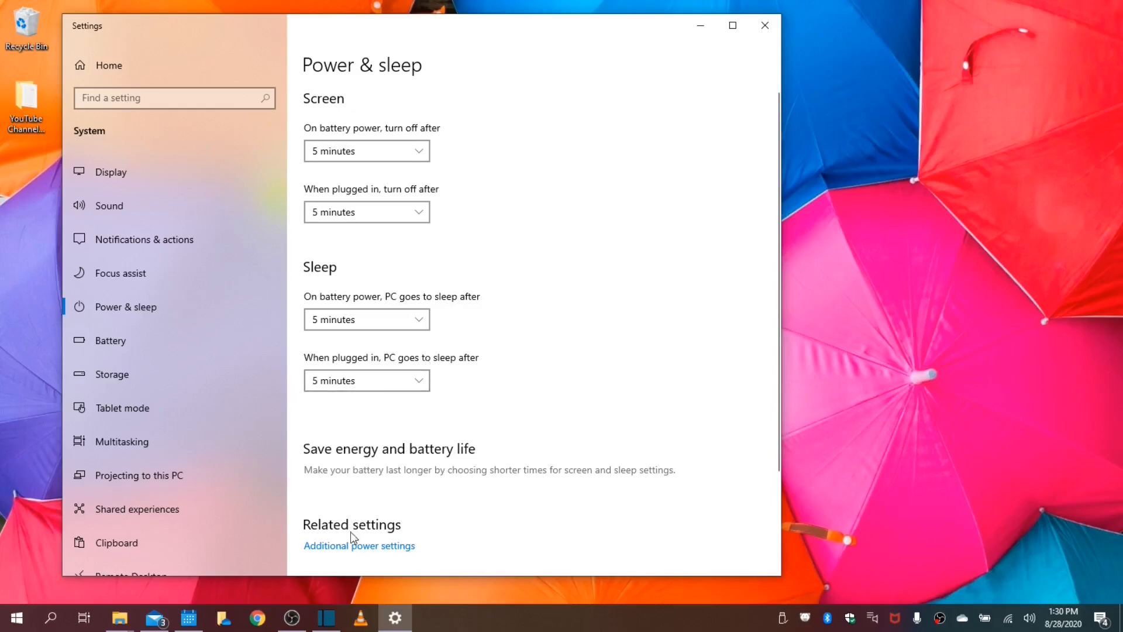
{"action": "mouse_move", "coordinate": [354, 304]}
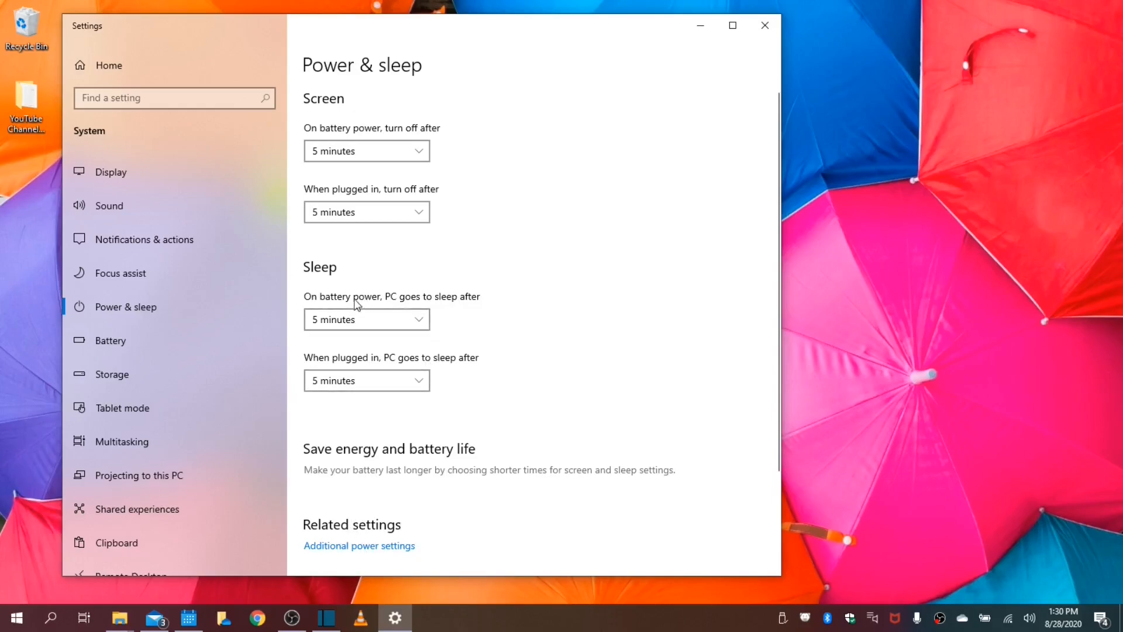
{"action": "left_click", "coordinate": [366, 319]}
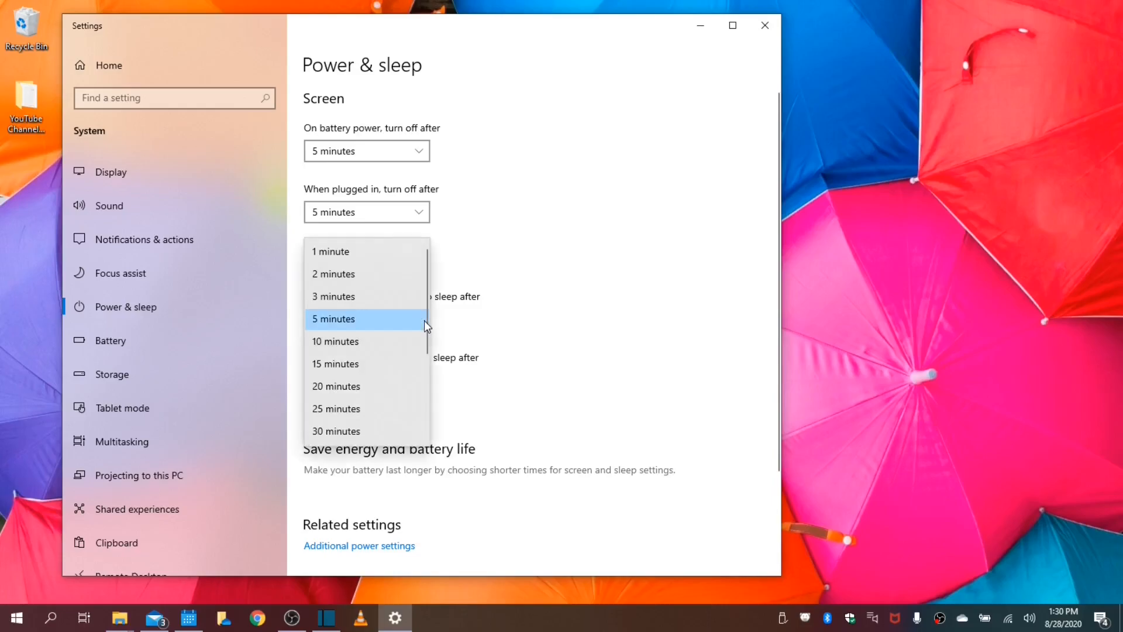
{"action": "scroll", "scroll_direction": "down", "scroll_amount": 3}
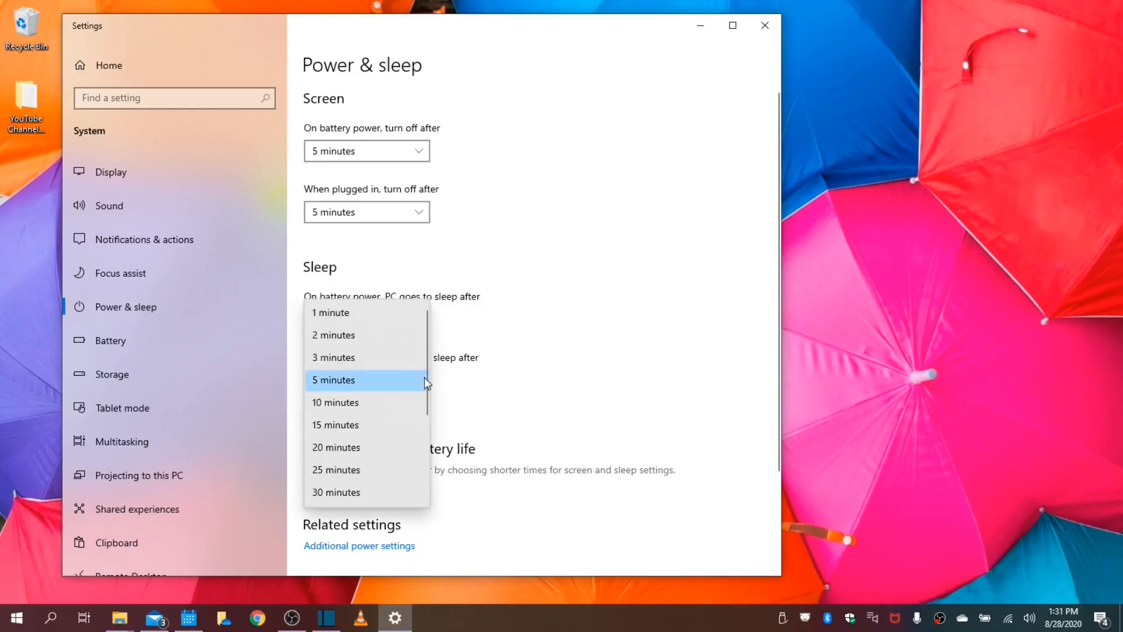
{"action": "scroll", "scroll_direction": "down", "scroll_amount": 3}
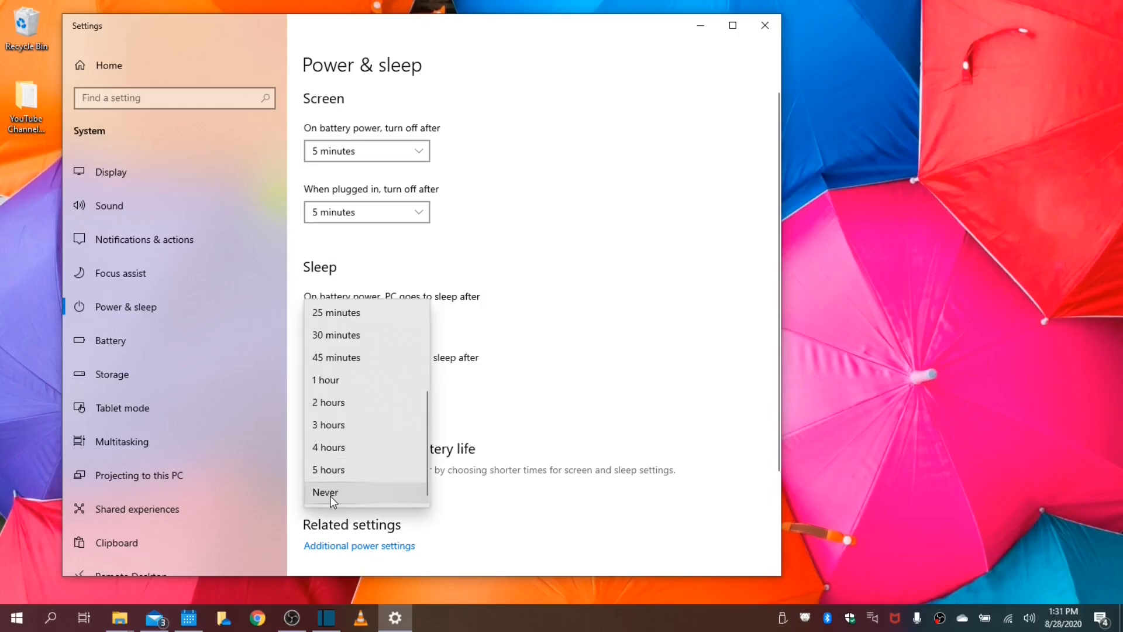
{"action": "left_click", "coordinate": [325, 492]}
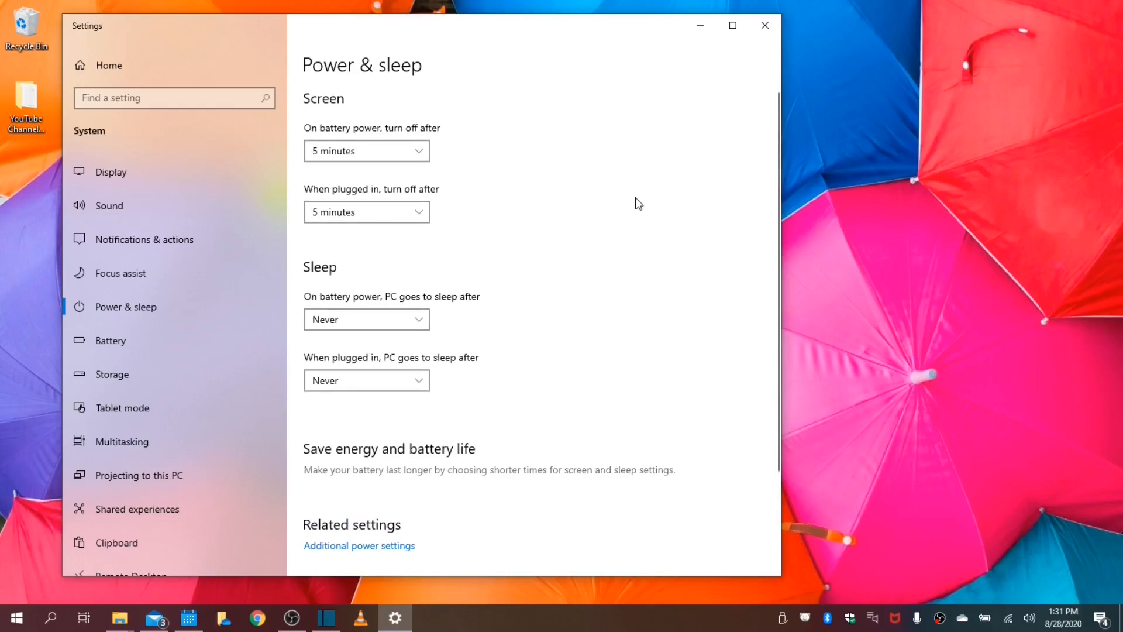
{"action": "mouse_move", "coordinate": [765, 26]}
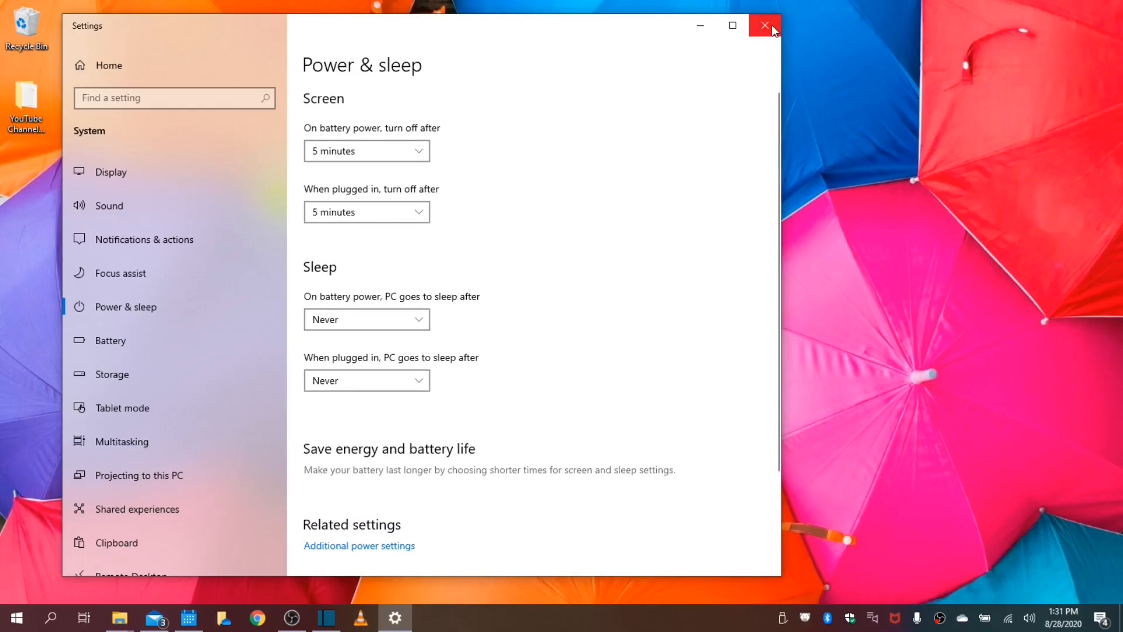
{"action": "left_click", "coordinate": [765, 26]}
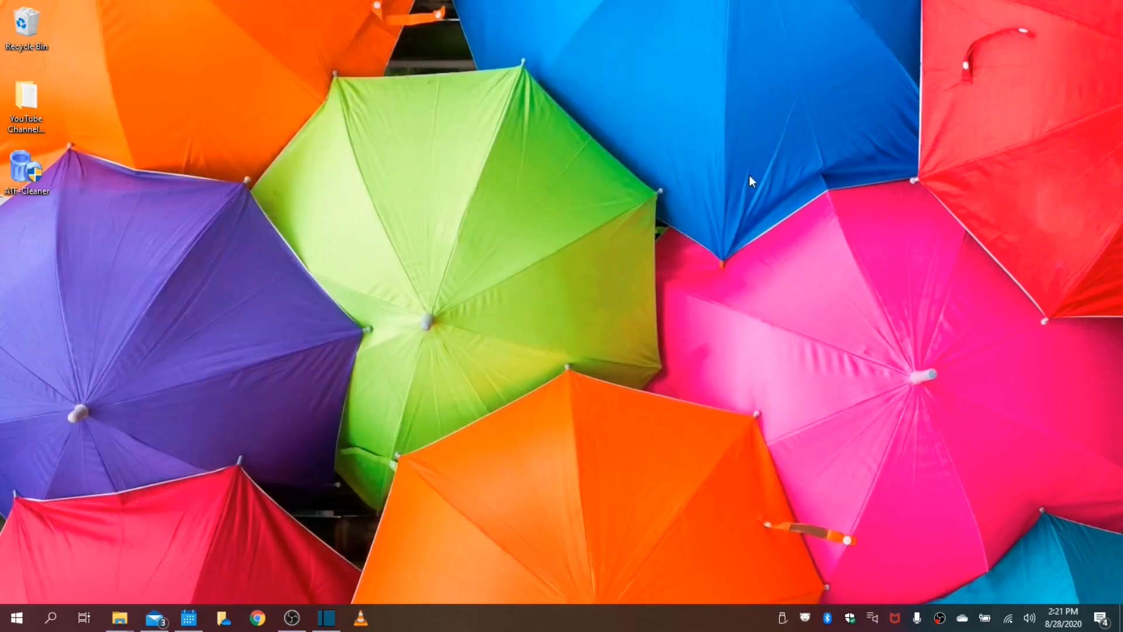
{"action": "mouse_move", "coordinate": [533, 228]}
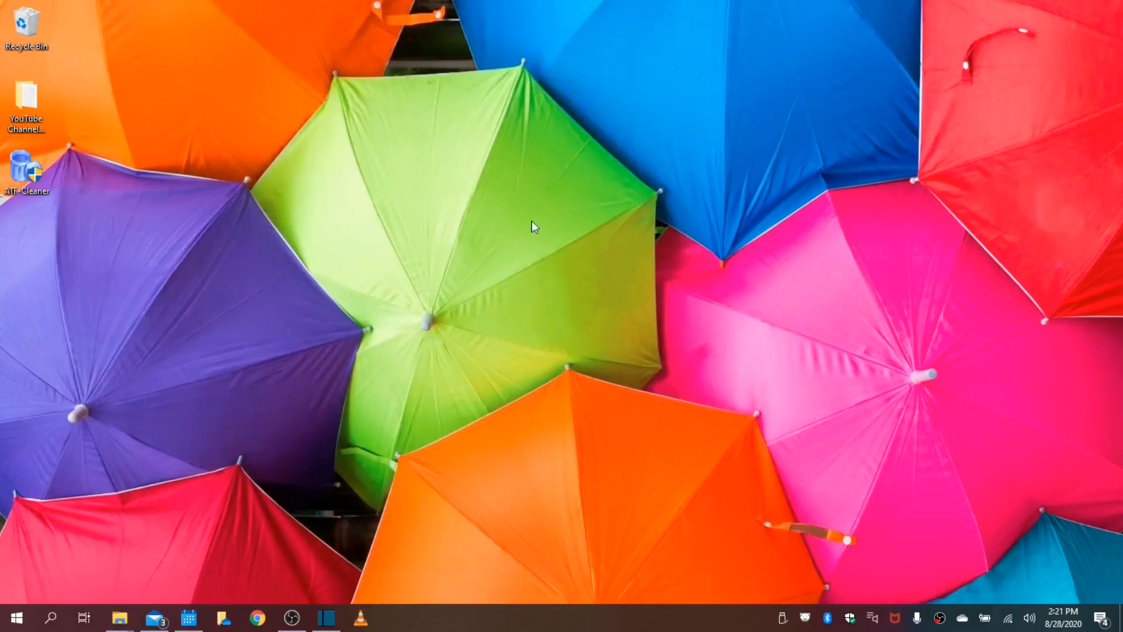
{"action": "mouse_move", "coordinate": [607, 261]}
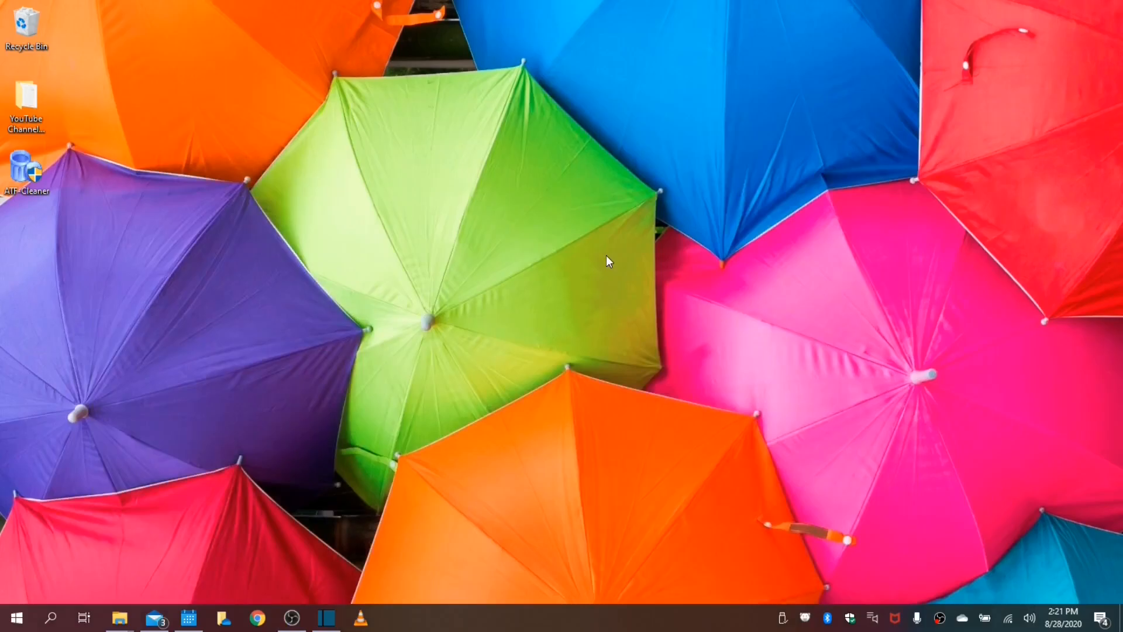
Via This PC Properties > Startup and Recovery, set OS list display time to 3 seconds.
{"action": "left_click", "coordinate": [50, 616]}
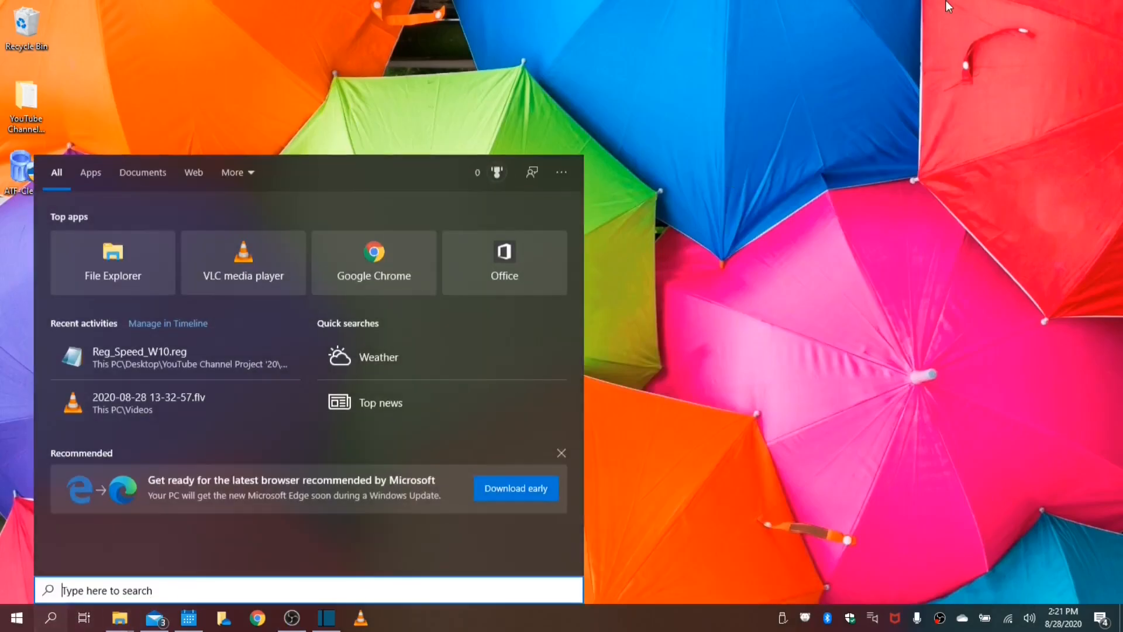
{"action": "type", "text": "pc"}
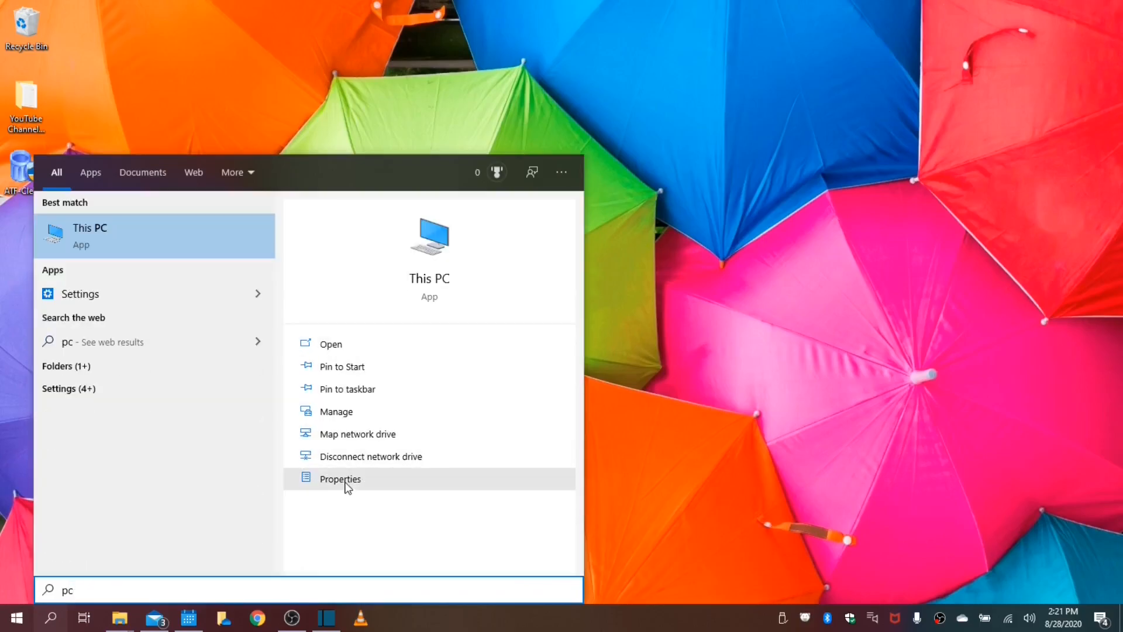
{"action": "left_click", "coordinate": [339, 479]}
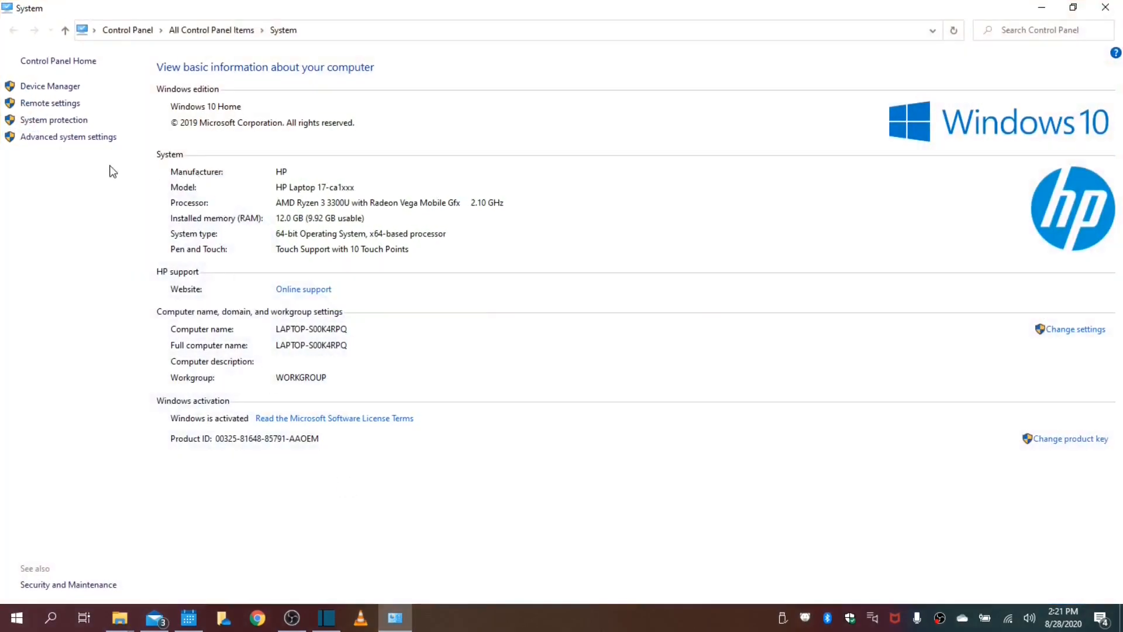
{"action": "mouse_move", "coordinate": [68, 136]}
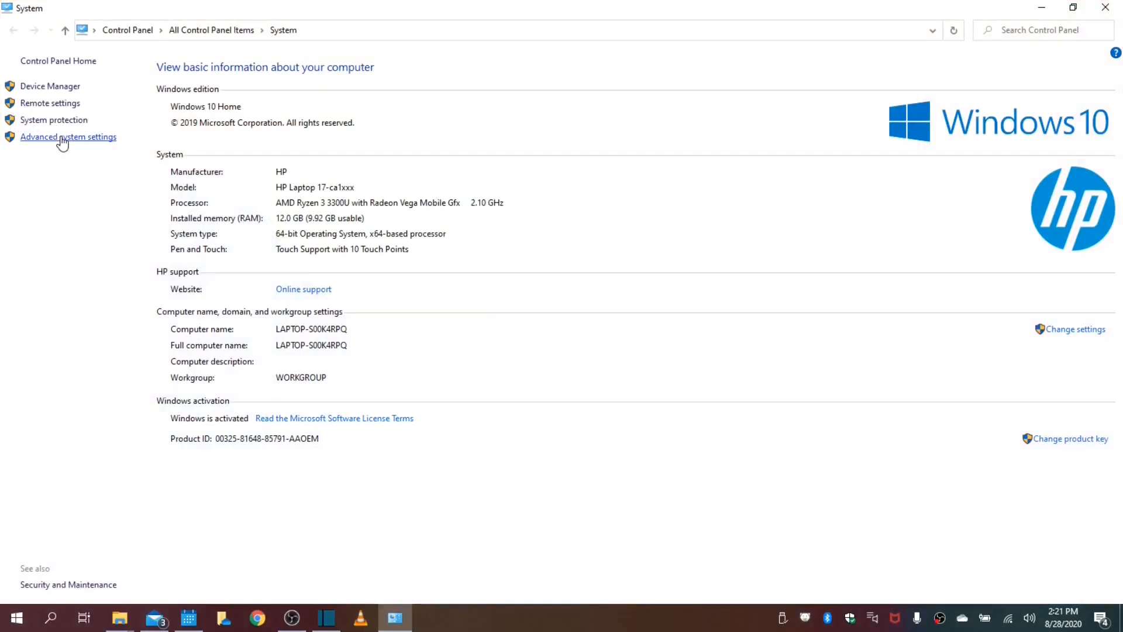
{"action": "left_click", "coordinate": [67, 137]}
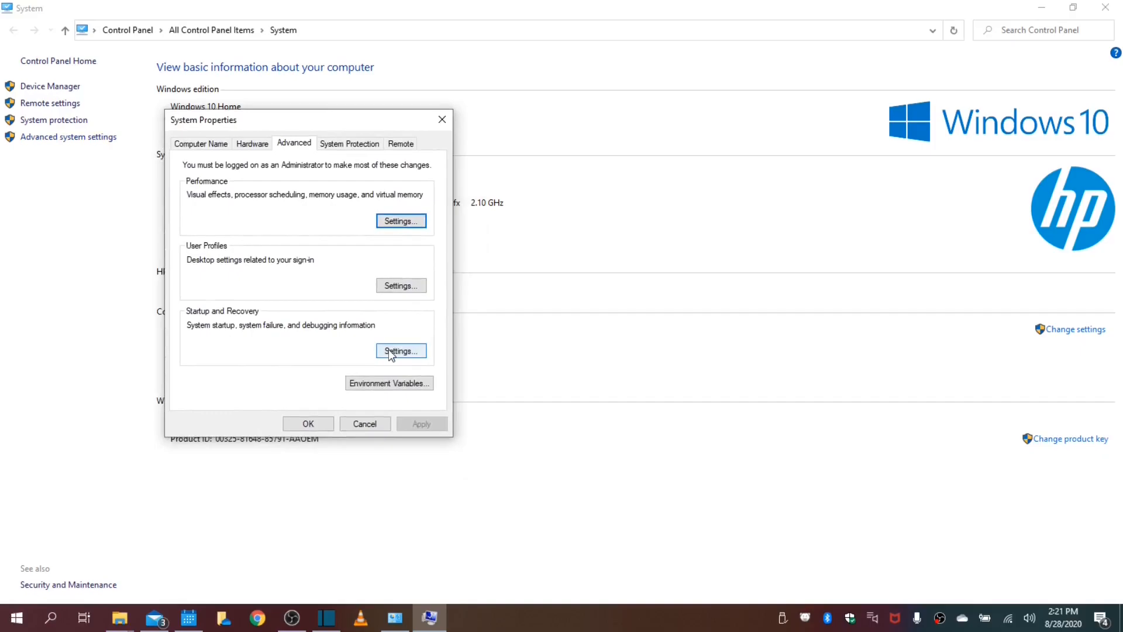
{"action": "left_click", "coordinate": [400, 351]}
{"action": "type", "text": "3"}
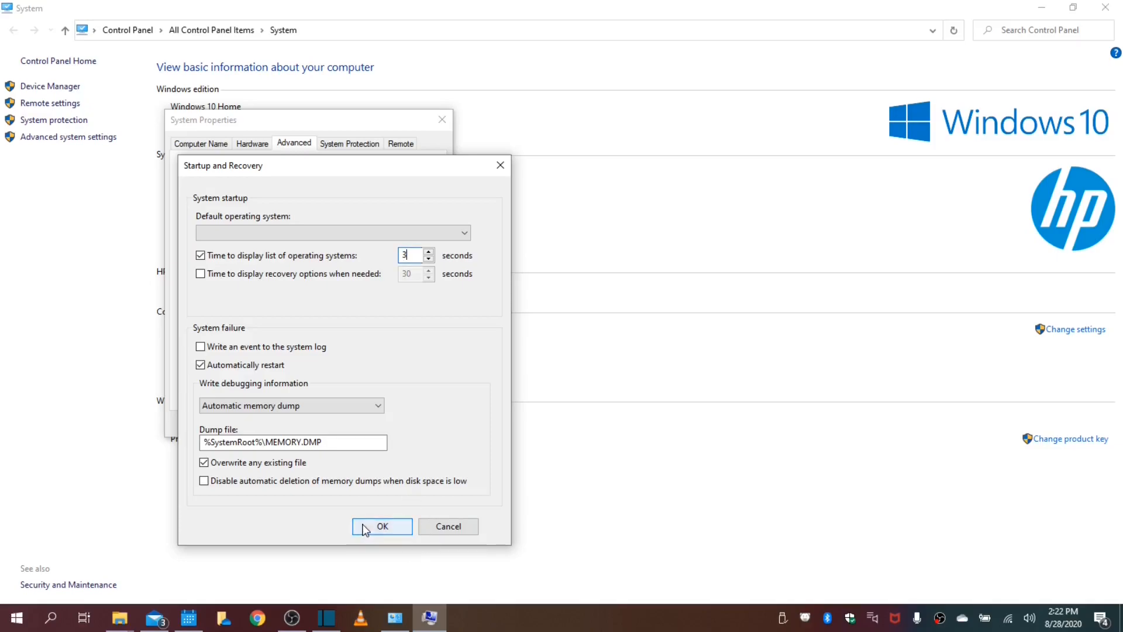
{"action": "left_click", "coordinate": [382, 526]}
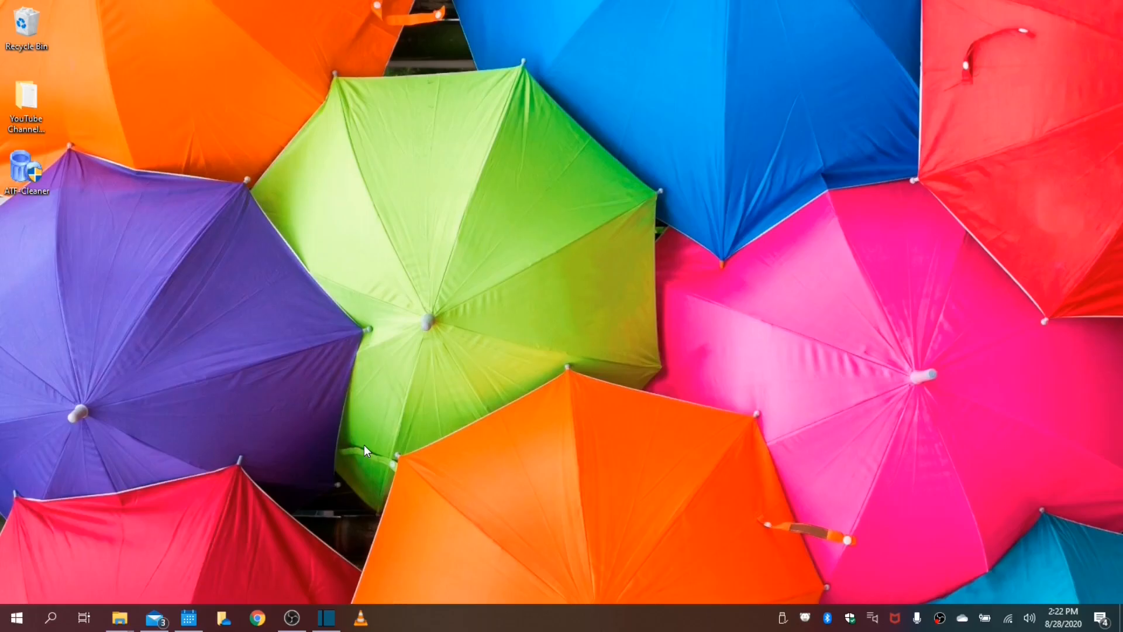
{"action": "mouse_move", "coordinate": [276, 259]}
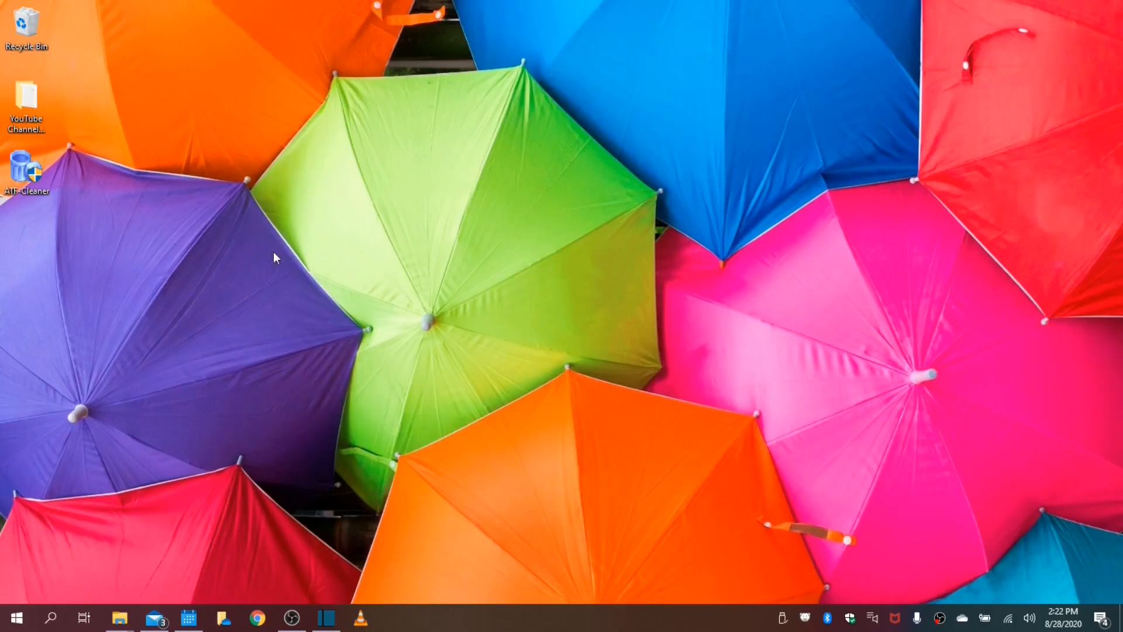
{"action": "mouse_move", "coordinate": [351, 315]}
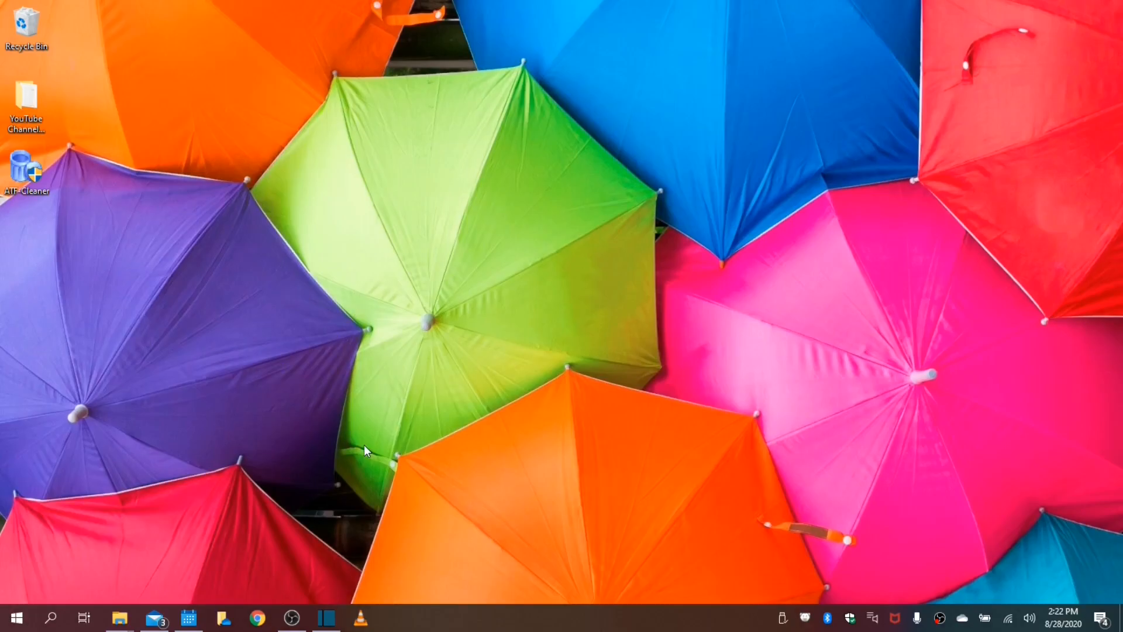
Launch ATF Cleaner, select all categories and empty them, freeing 61.422 MB.
{"action": "right_click", "coordinate": [28, 172]}
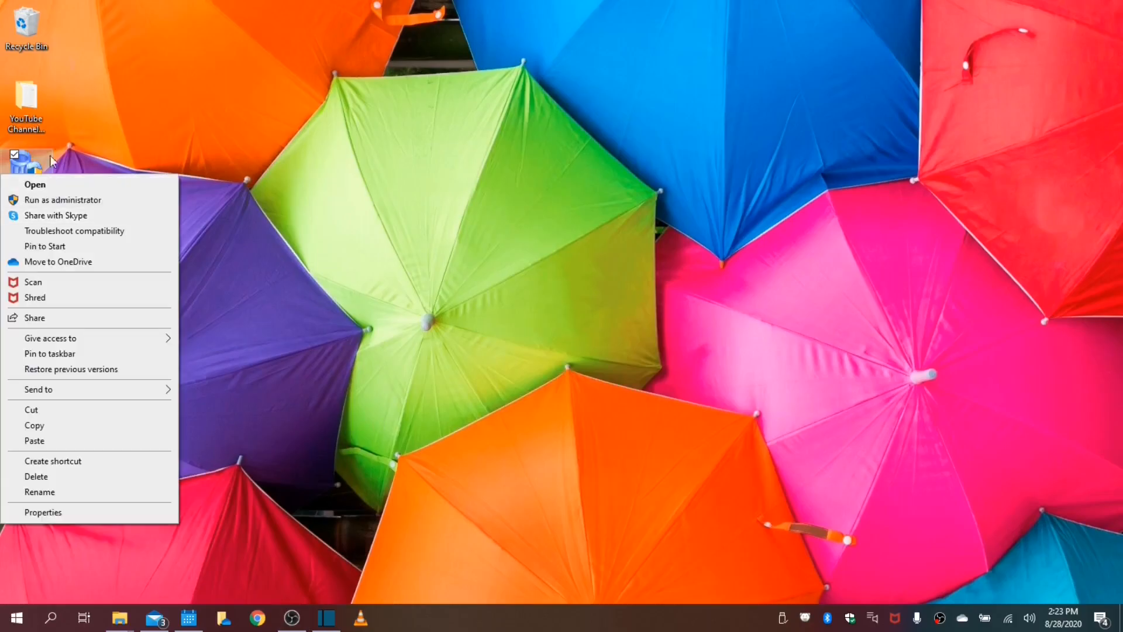
{"action": "left_click", "coordinate": [34, 185]}
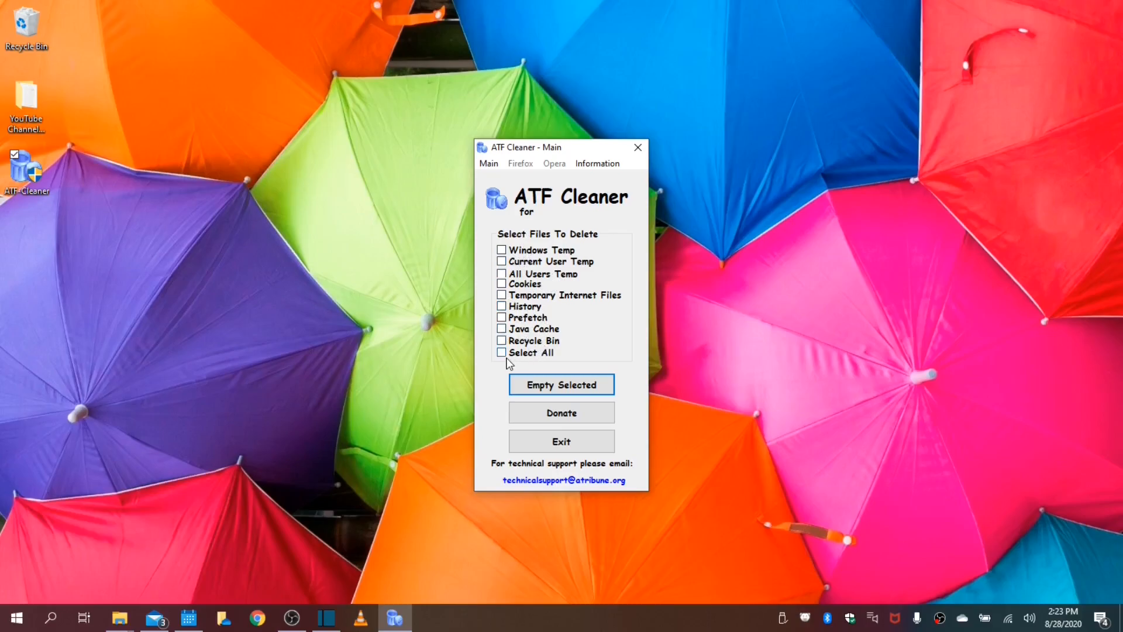
{"action": "left_click", "coordinate": [501, 352]}
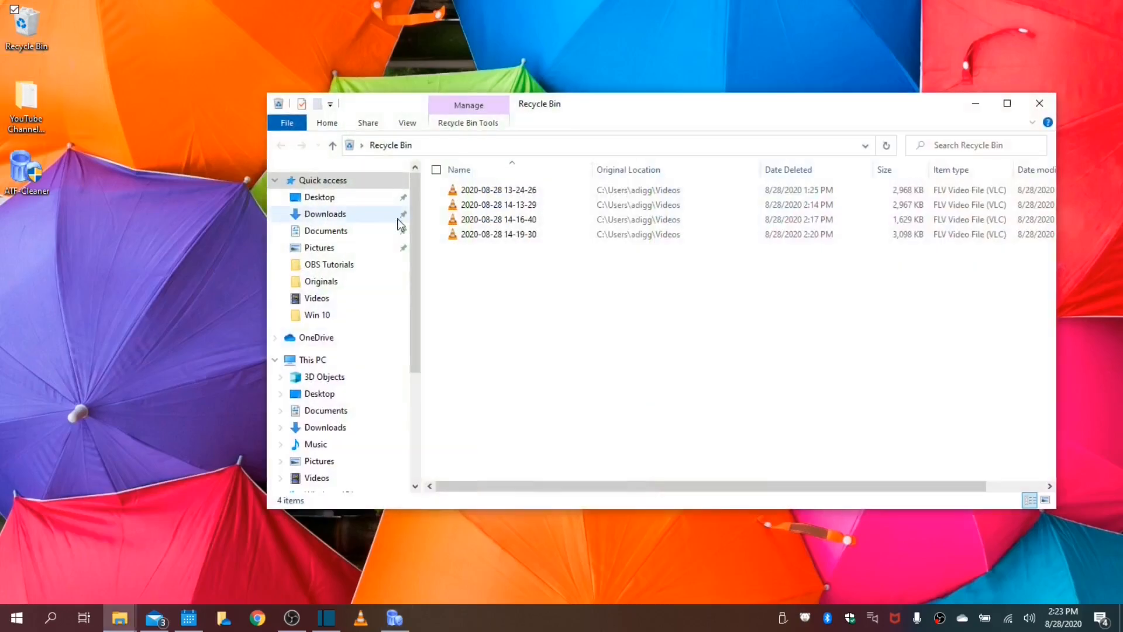
{"action": "left_click", "coordinate": [1007, 103]}
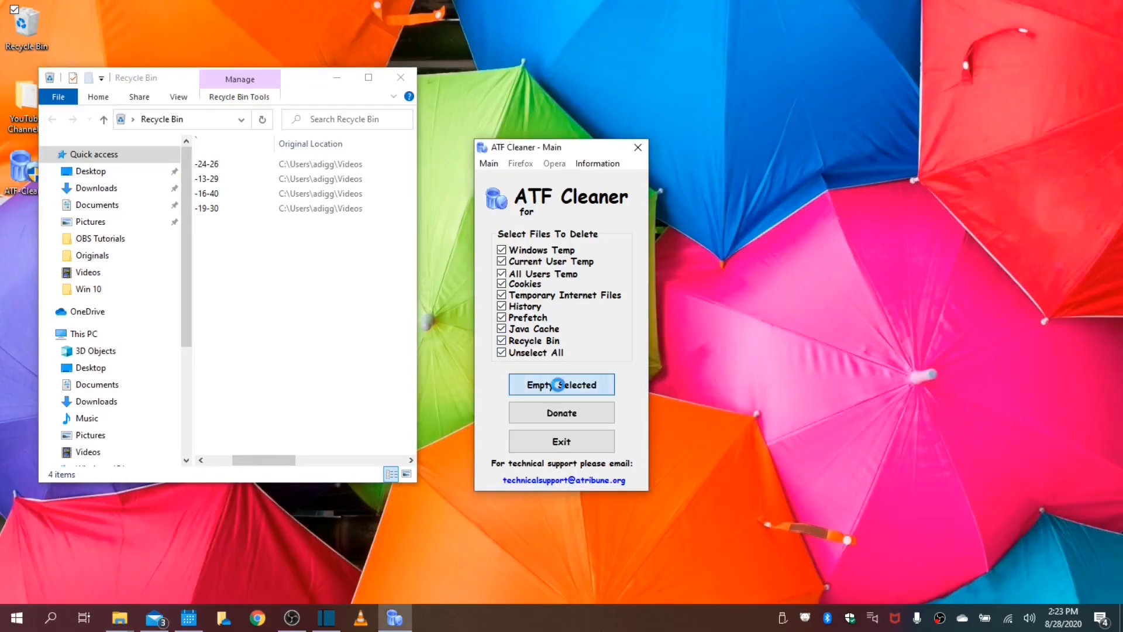
{"action": "left_click", "coordinate": [562, 385]}
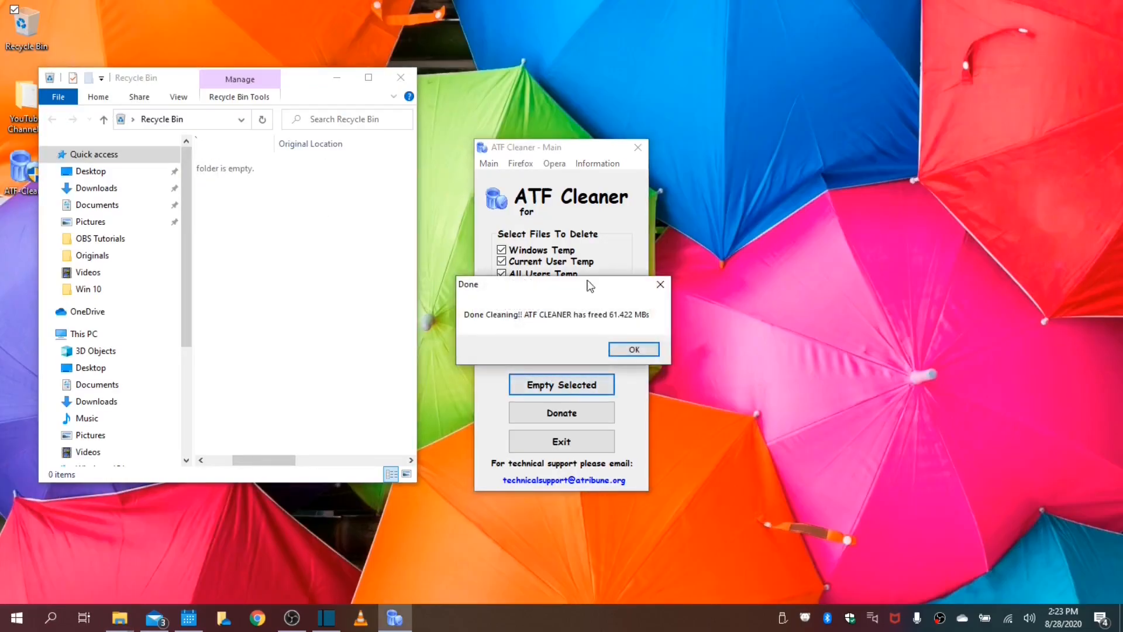
Launch regedit as administrator and expand HKEY_LOCAL_MACHINE\SYSTEM toward ControlSet001\Control.
{"action": "left_click", "coordinate": [50, 618]}
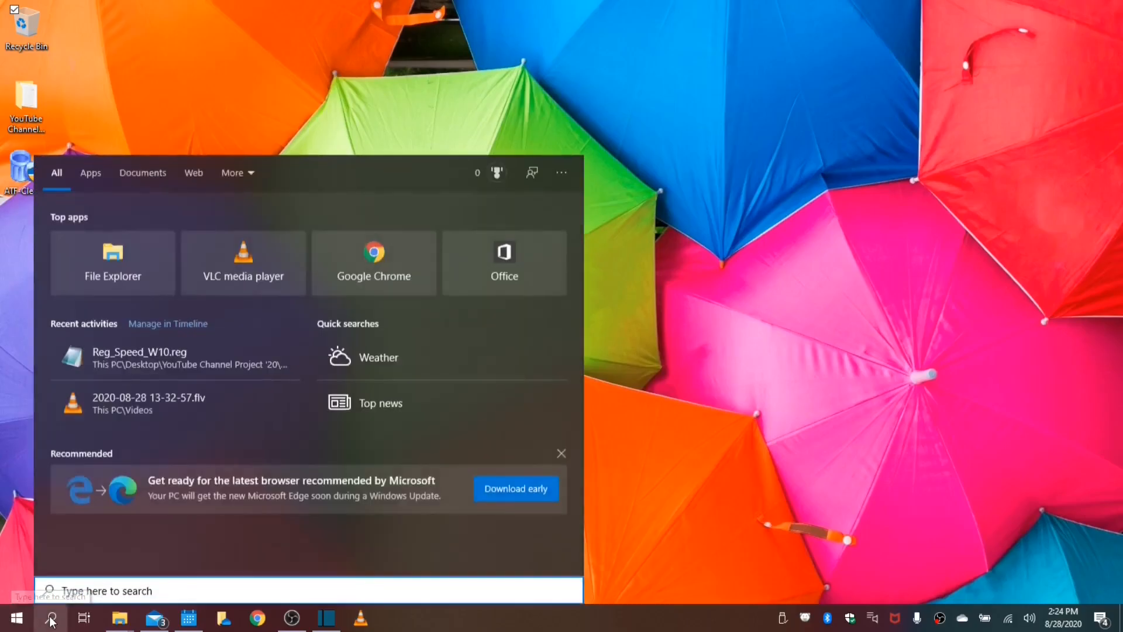
{"action": "type", "text": "regedi"}
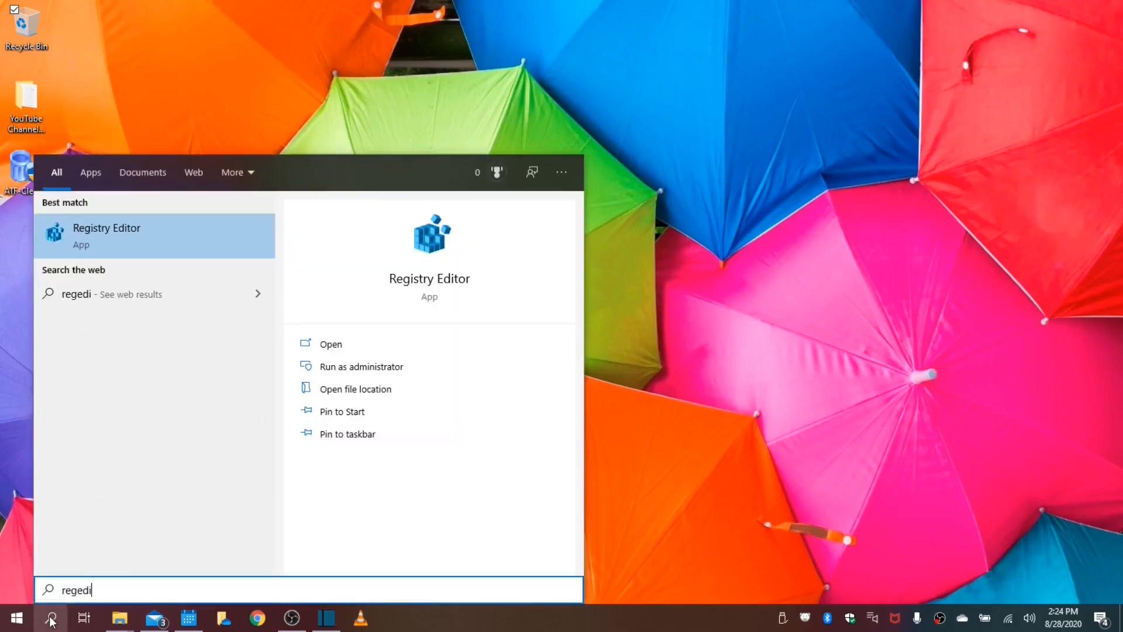
{"action": "type", "text": "t"}
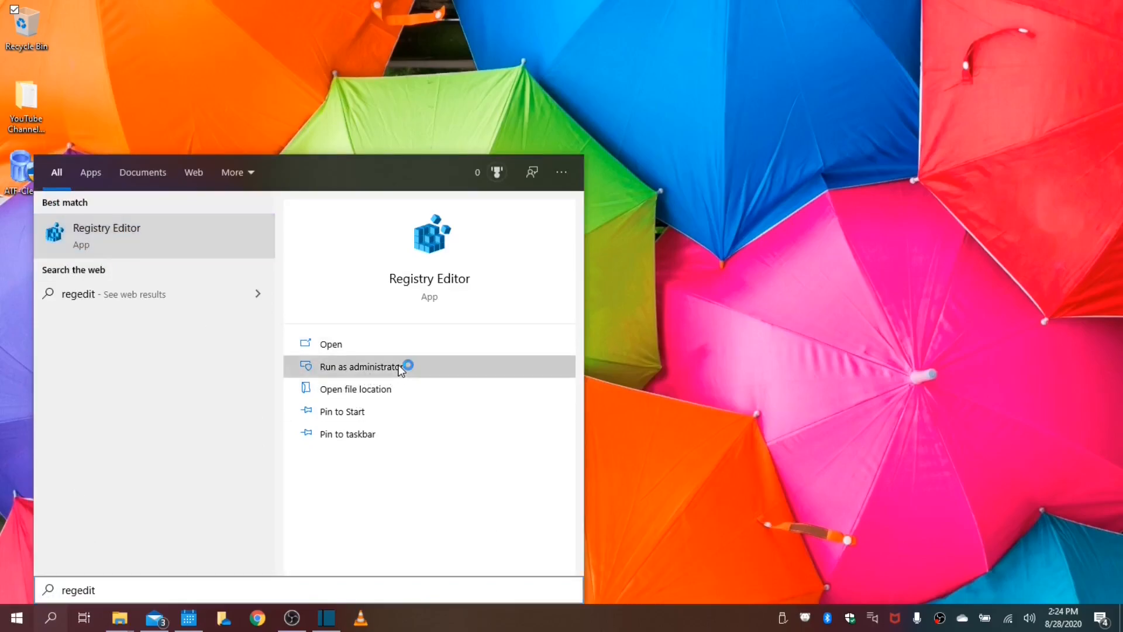
{"action": "left_click", "coordinate": [358, 367]}
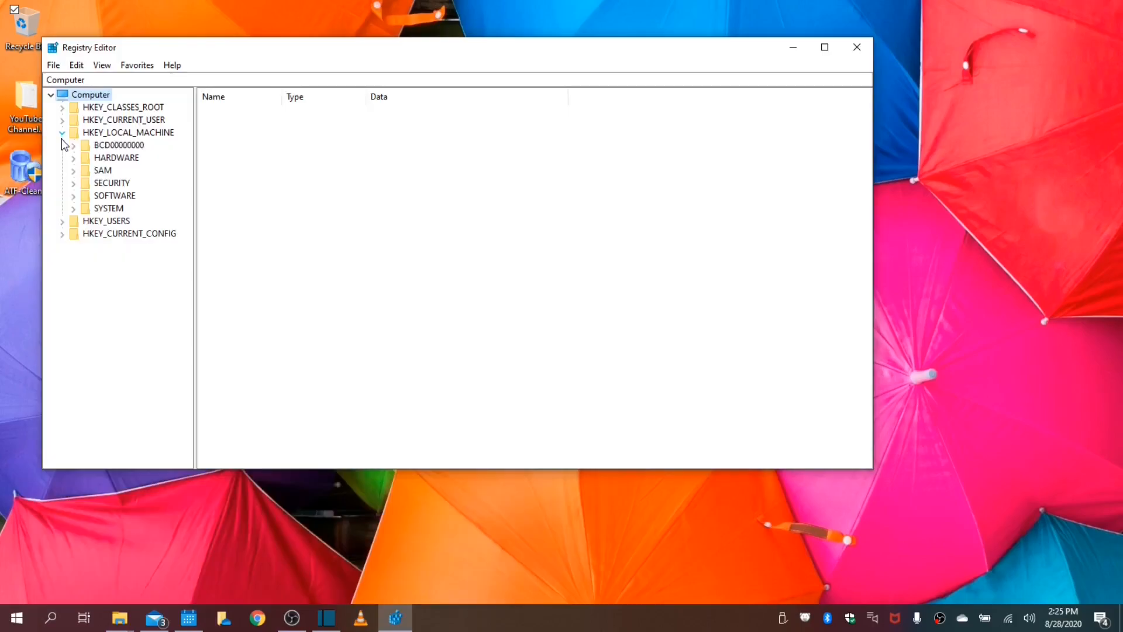
{"action": "left_click", "coordinate": [73, 207]}
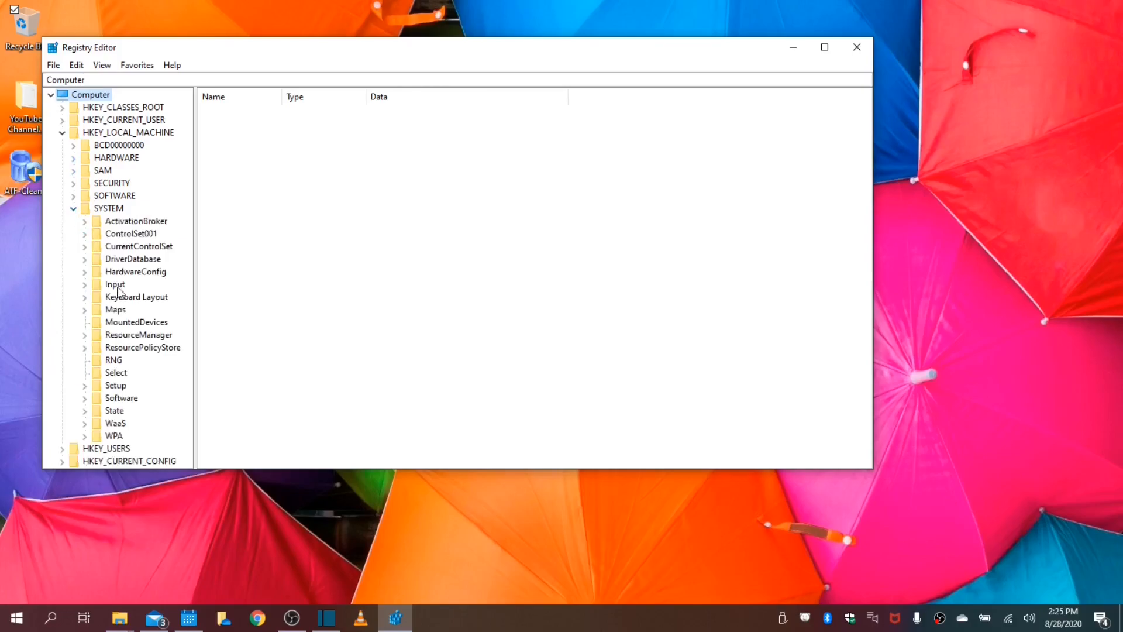
{"action": "mouse_move", "coordinate": [117, 255]}
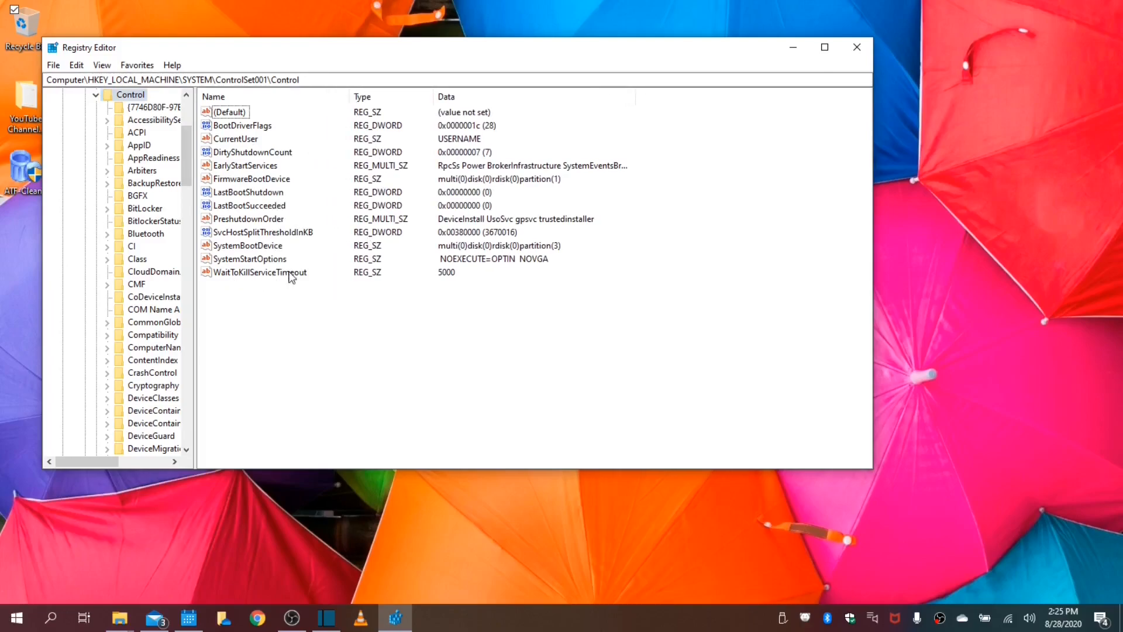
Change WaitToKillServiceTimeout value data from 5000 to 10.
{"action": "left_click", "coordinate": [259, 272]}
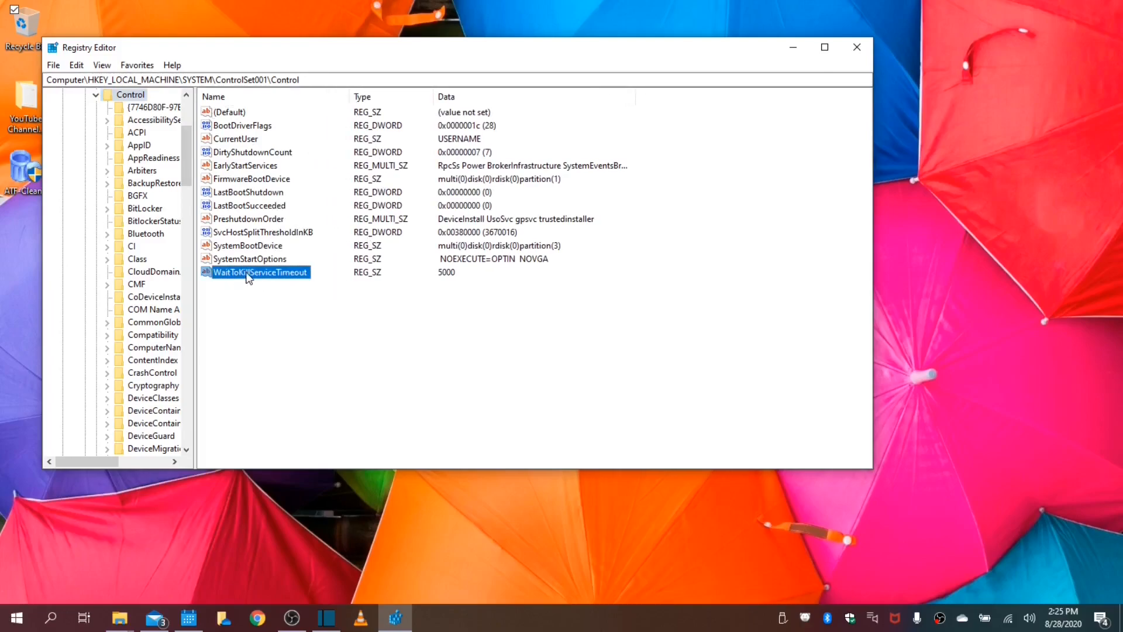
{"action": "mouse_move", "coordinate": [472, 284]}
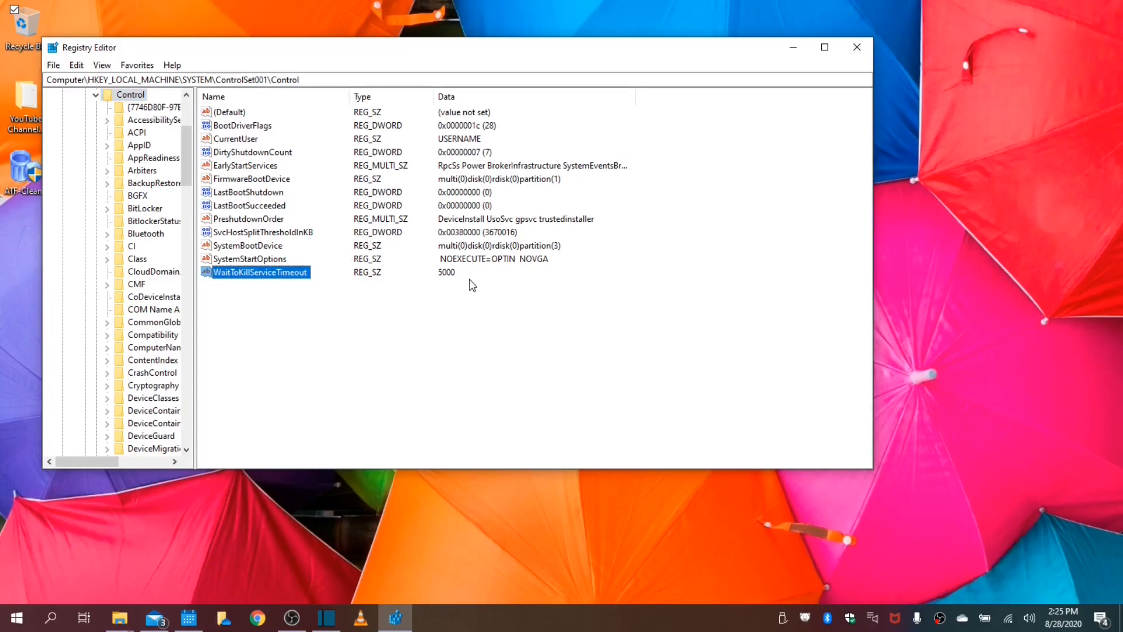
{"action": "mouse_move", "coordinate": [297, 283]}
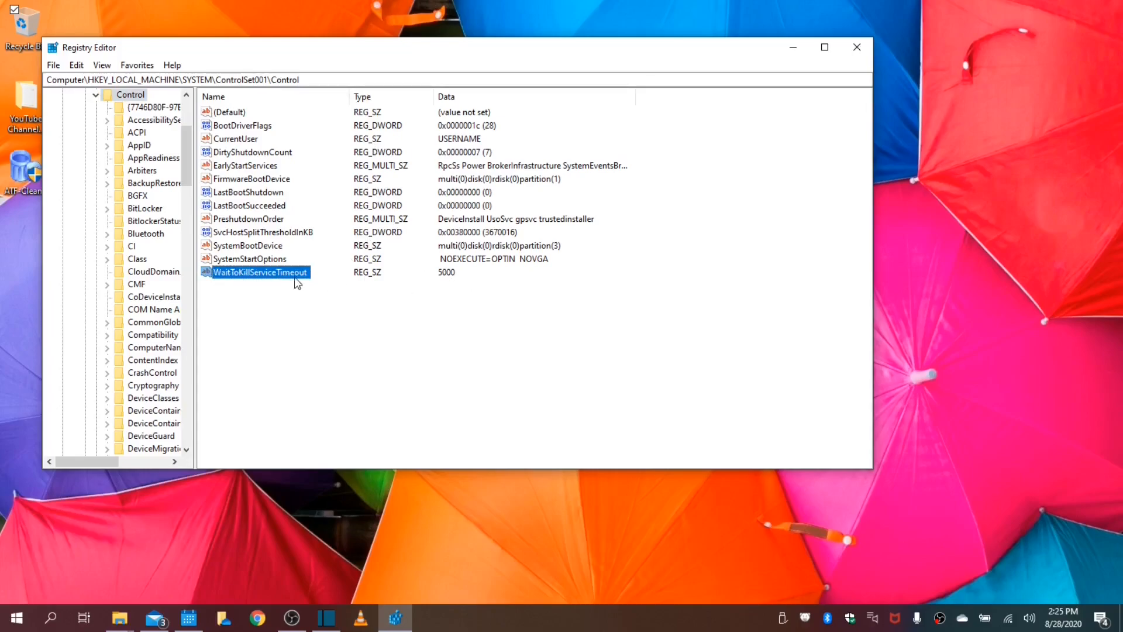
{"action": "double_click", "coordinate": [258, 272]}
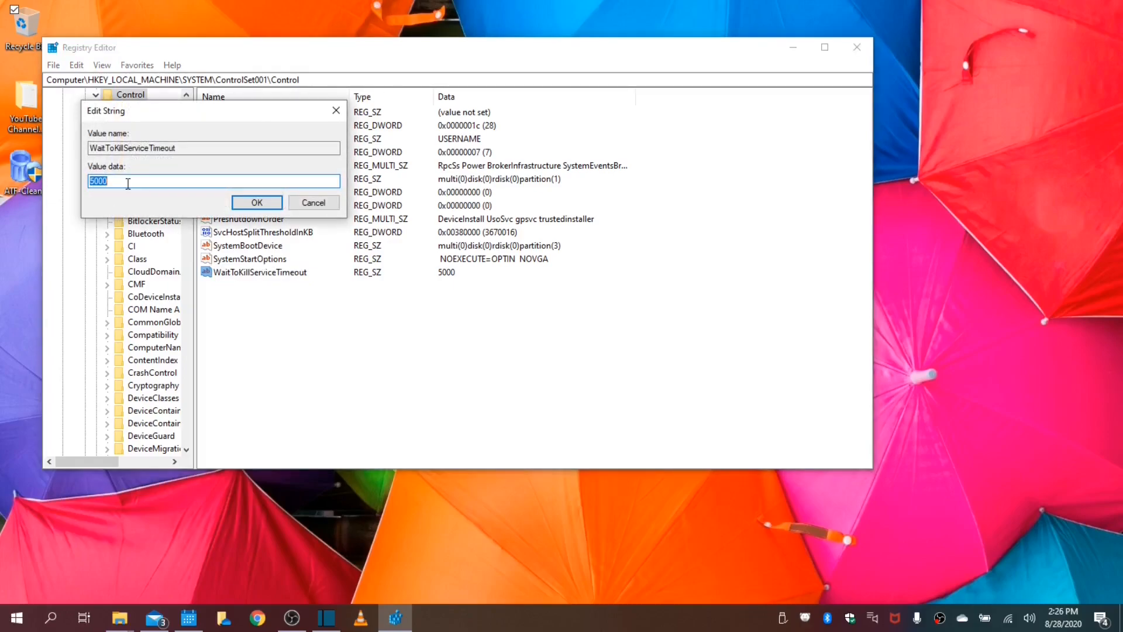
{"action": "type", "text": "10"}
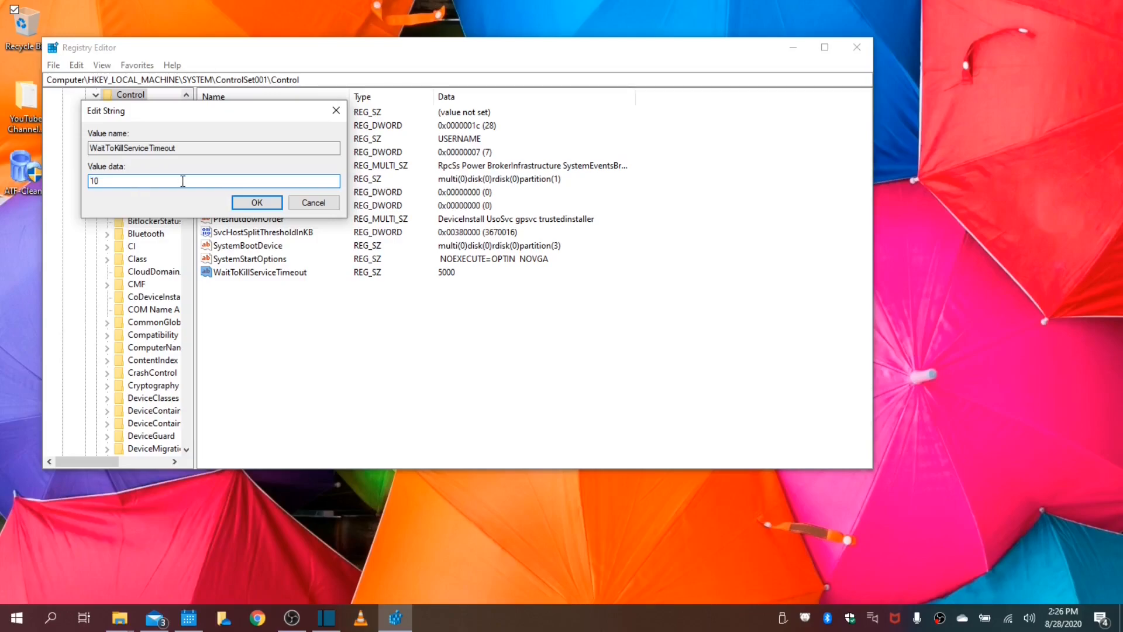
{"action": "left_click", "coordinate": [257, 202]}
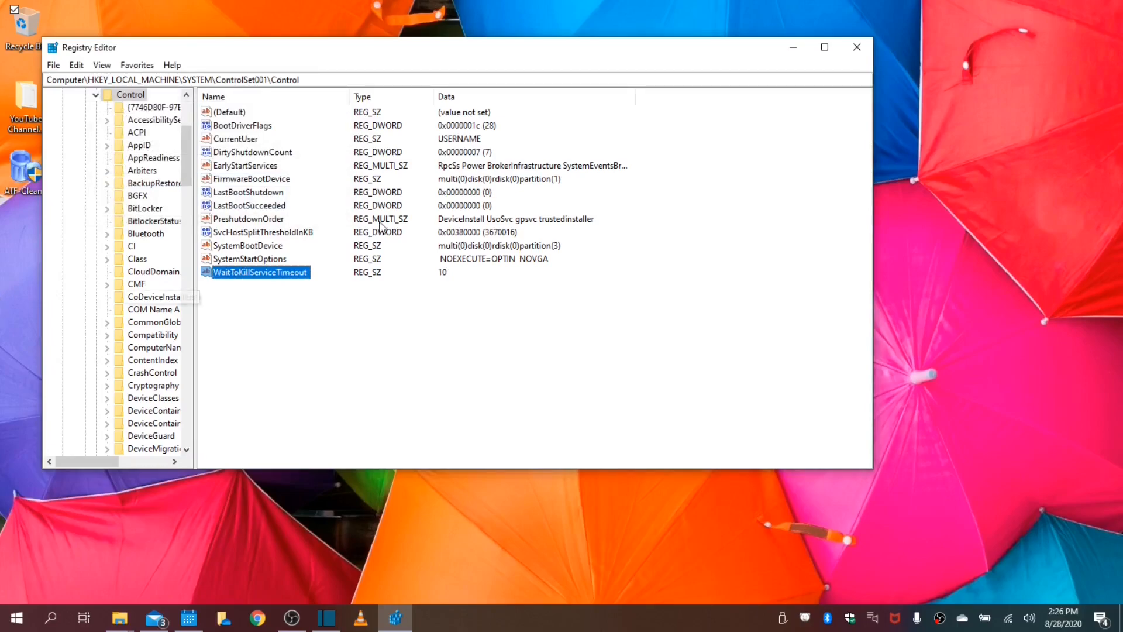
{"action": "mouse_move", "coordinate": [745, 113]}
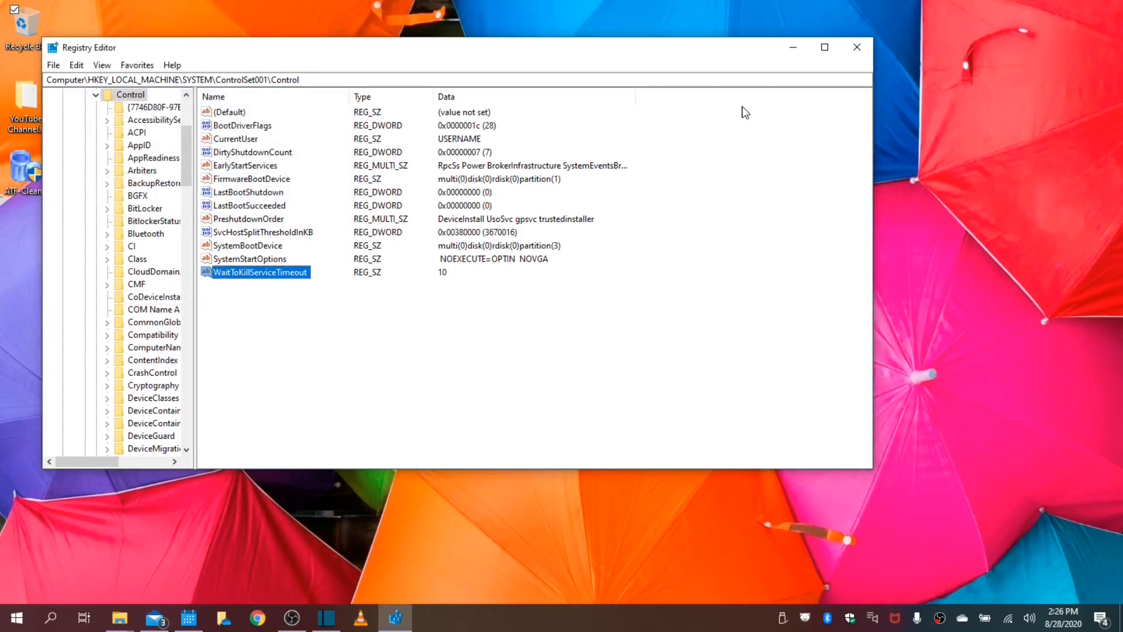
{"action": "mouse_move", "coordinate": [538, 344]}
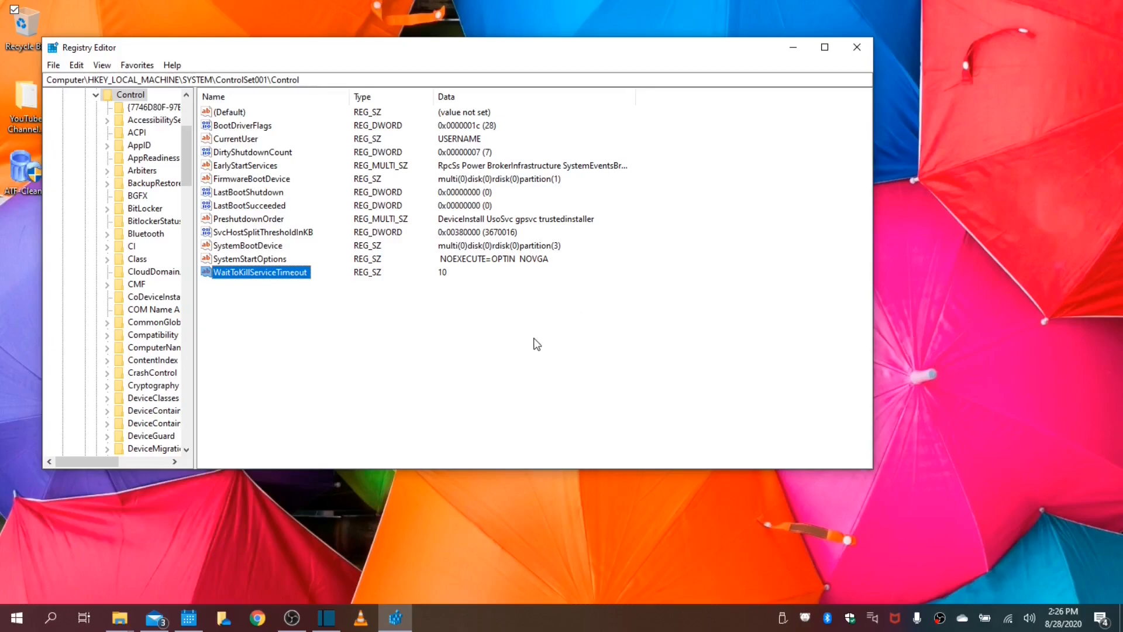